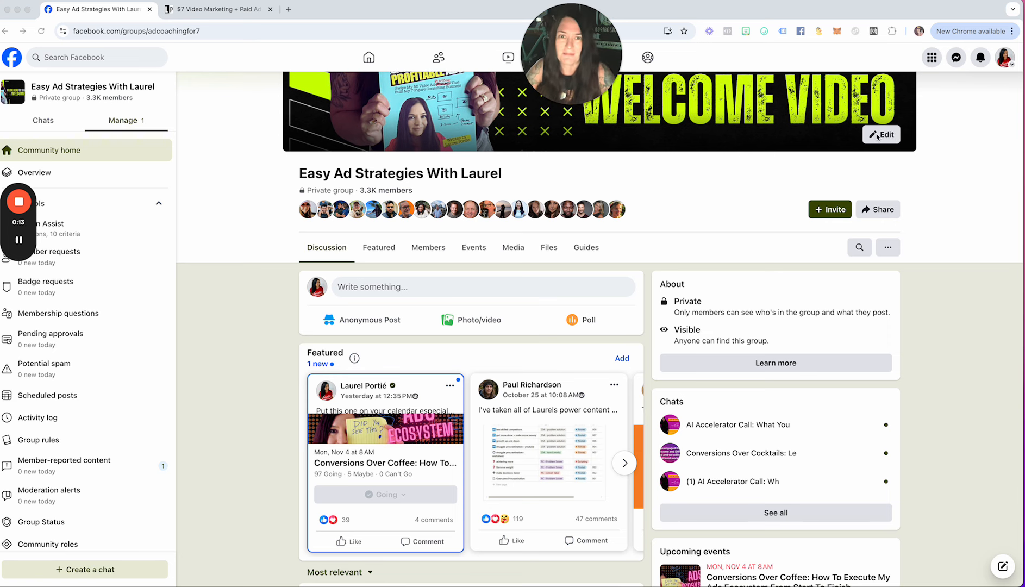
- Scroll to the group's Featured posts and open the Conversions Over Coffee event post
{"action": "scroll", "scroll_direction": "down", "scroll_amount": 3}
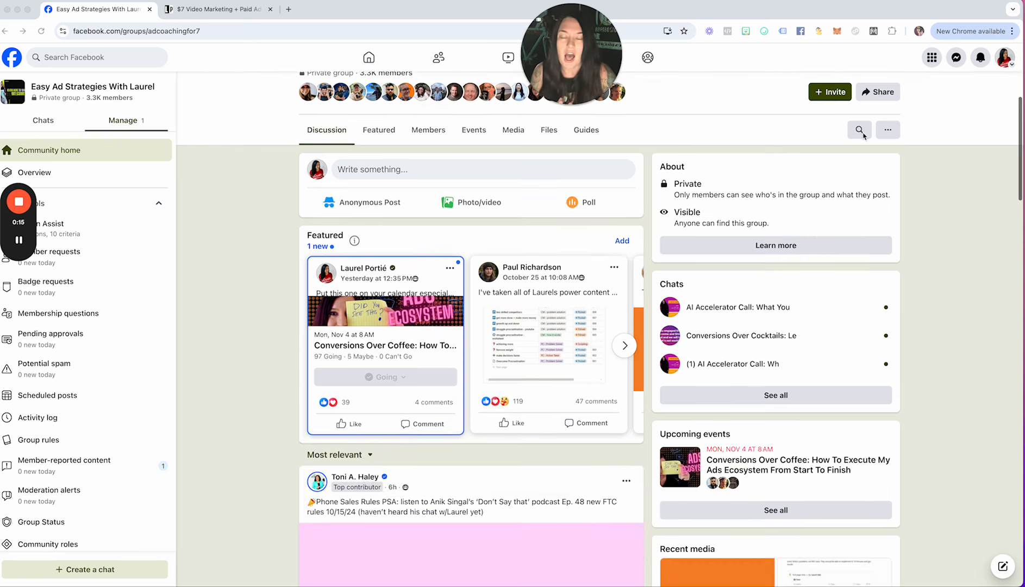
{"action": "scroll", "scroll_direction": "down", "scroll_amount": 3}
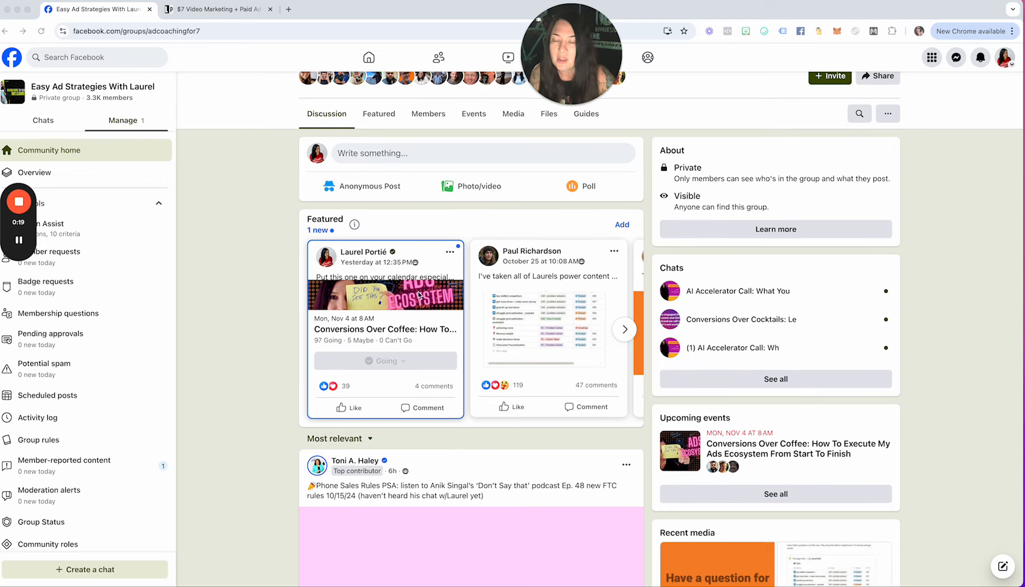
{"action": "left_click", "coordinate": [389, 328]}
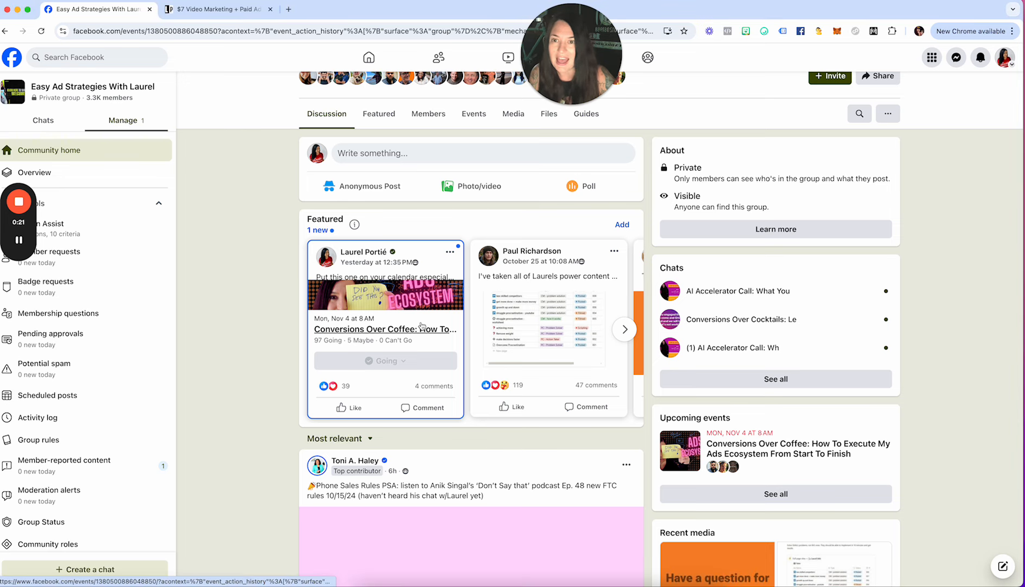
{"action": "left_click", "coordinate": [383, 328]}
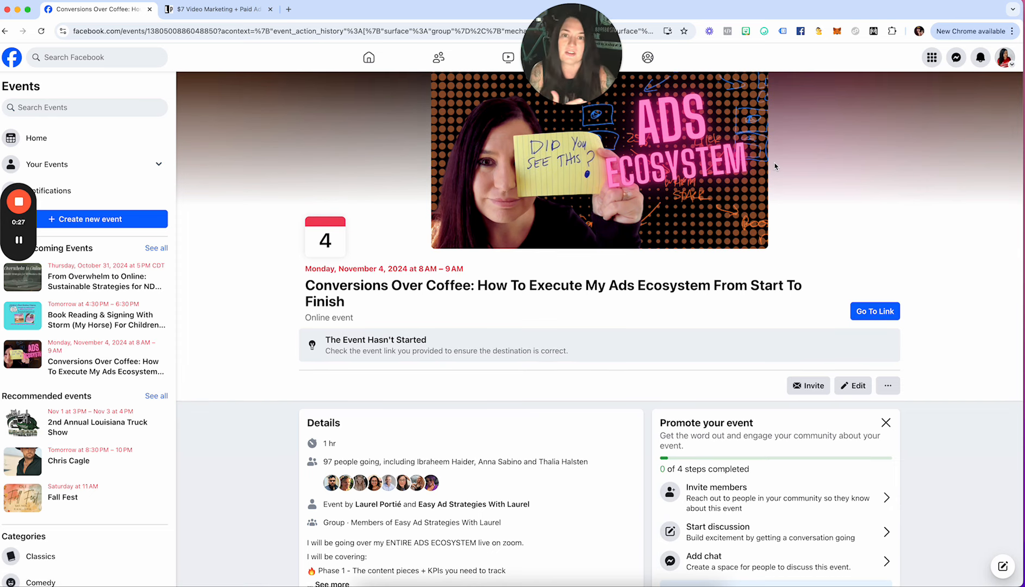
{"action": "mouse_move", "coordinate": [784, 164]}
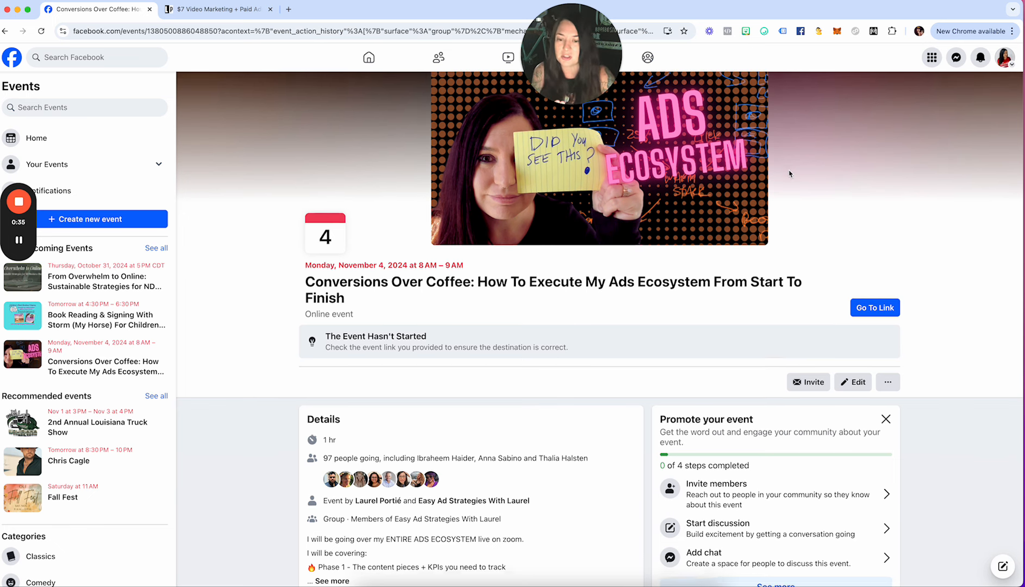
- Scroll down through the opened featured post to read its contents
{"action": "scroll", "scroll_direction": "down", "scroll_amount": 3}
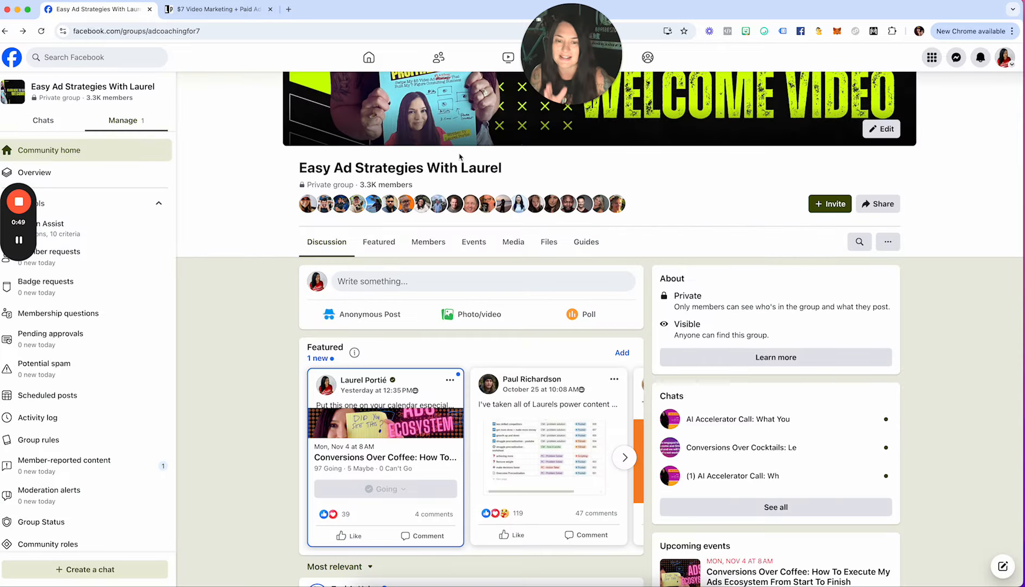
{"action": "scroll", "scroll_direction": "down", "scroll_amount": 3}
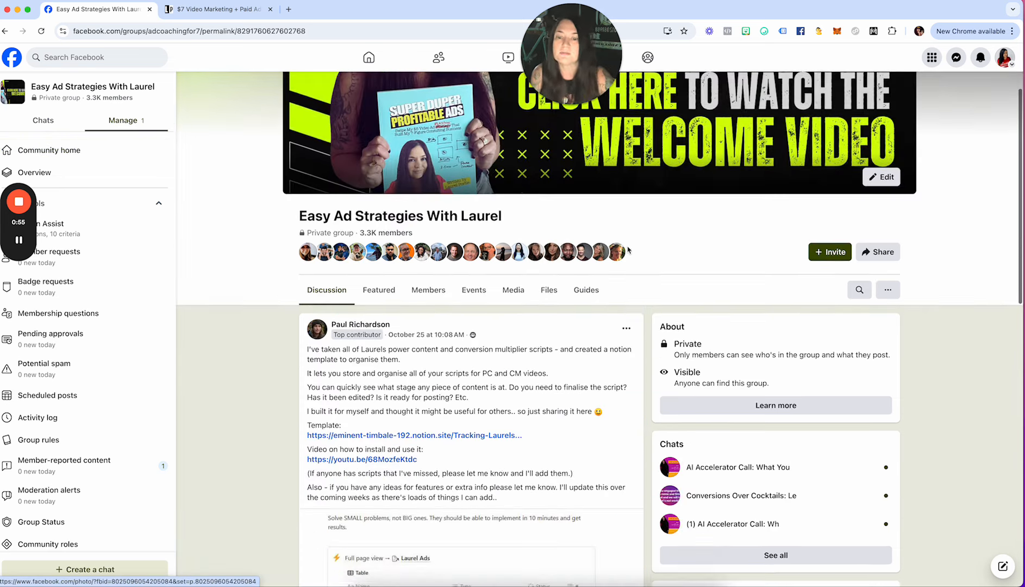
{"action": "scroll", "scroll_direction": "down", "scroll_amount": 3}
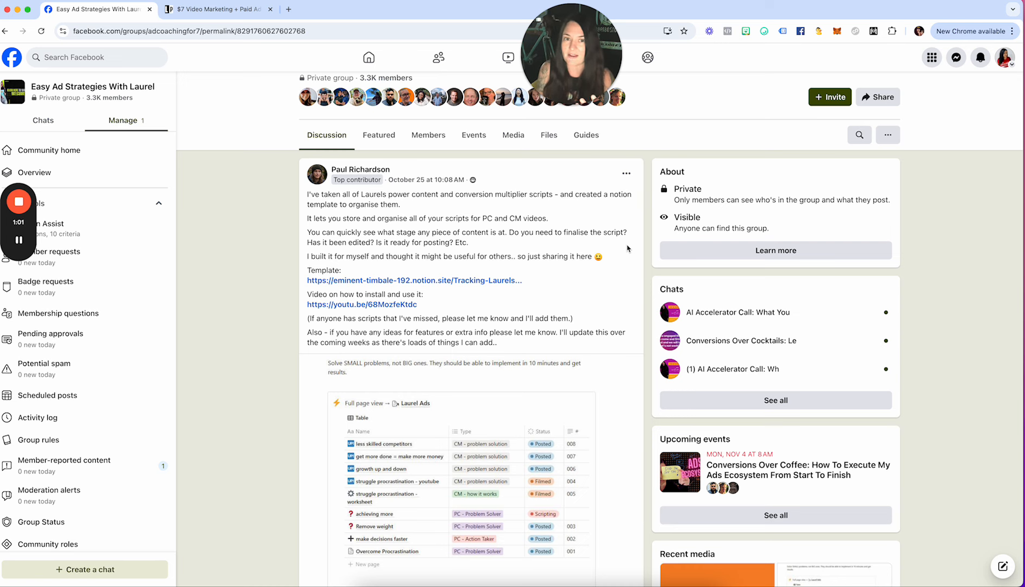
{"action": "scroll", "scroll_direction": "down", "scroll_amount": 3}
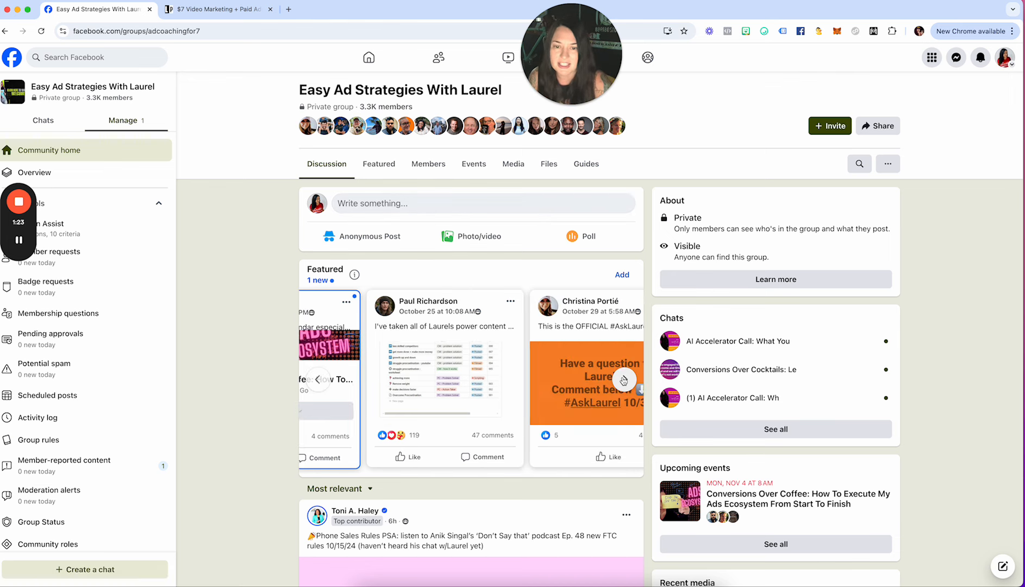
- Advance the Featured carousel and open Christina Portié's official #AskLaurel thread post
{"action": "left_click", "coordinate": [624, 379]}
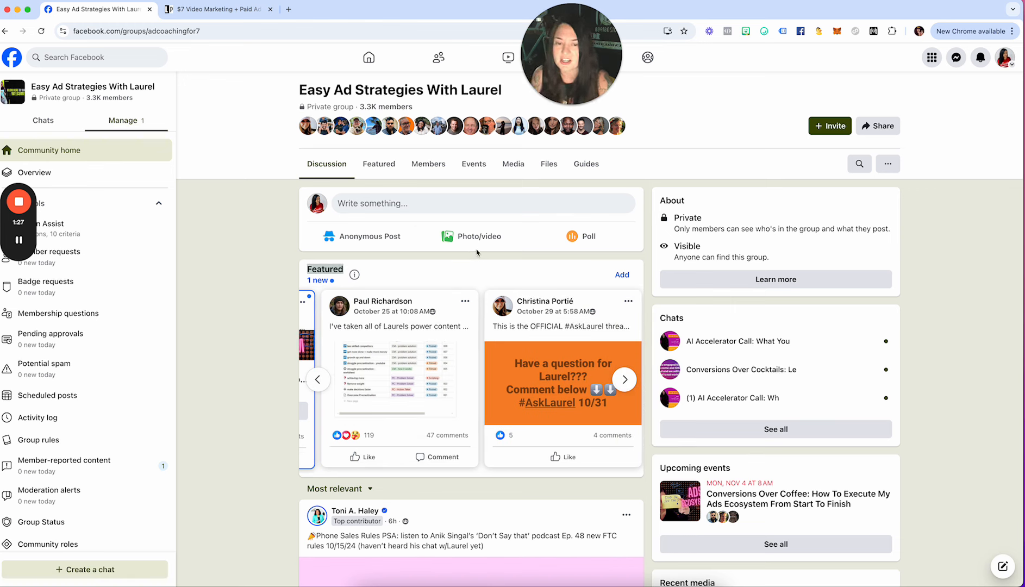
{"action": "mouse_move", "coordinate": [467, 242]}
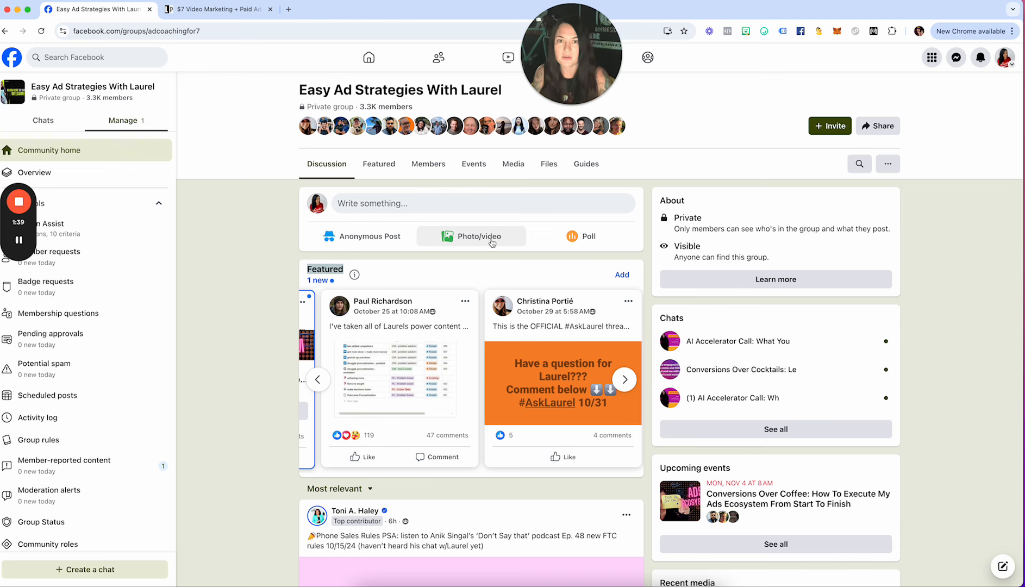
{"action": "scroll", "scroll_direction": "down", "scroll_amount": 3}
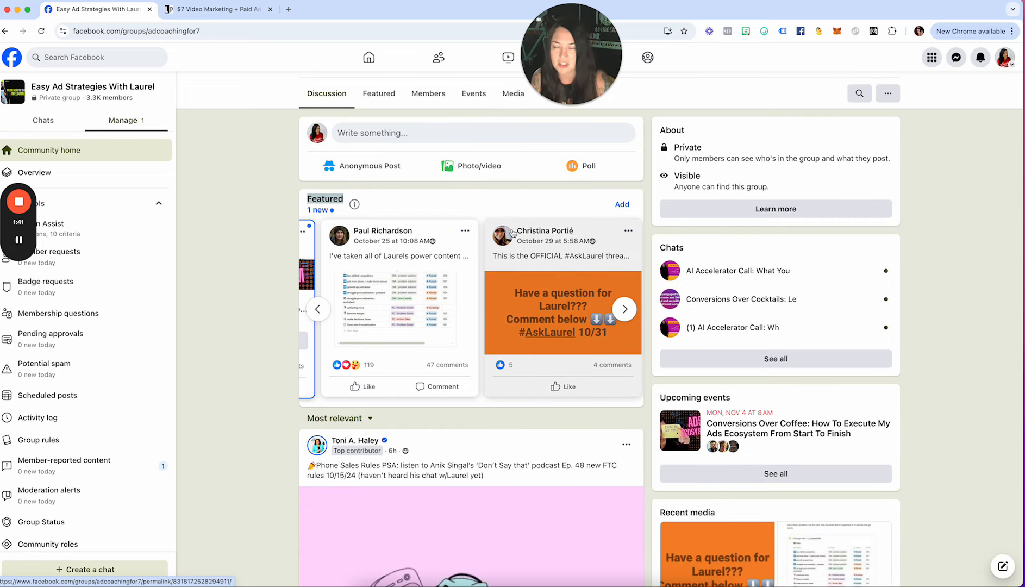
{"action": "left_click", "coordinate": [212, 9]}
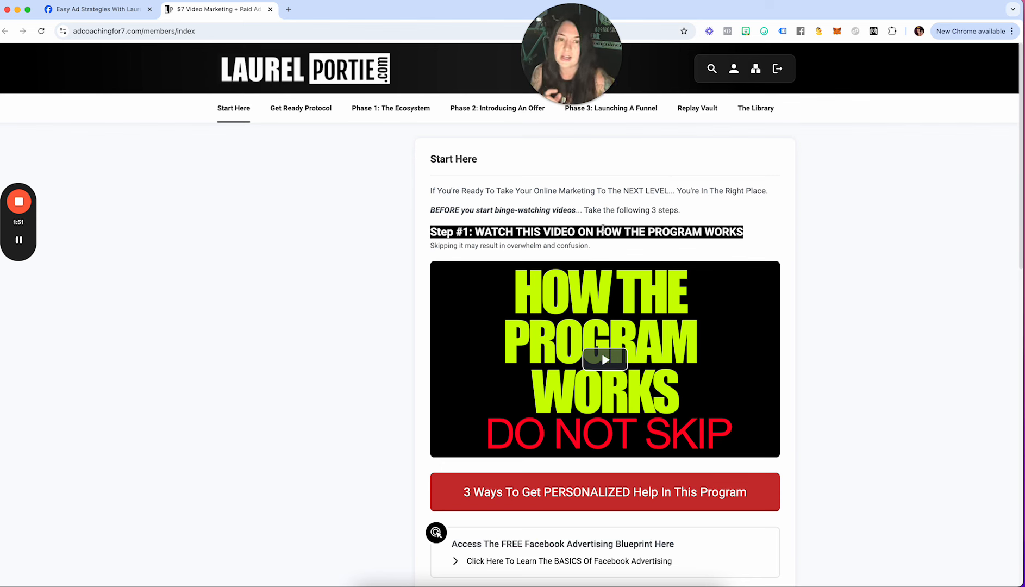
{"action": "scroll", "scroll_direction": "down", "scroll_amount": 3}
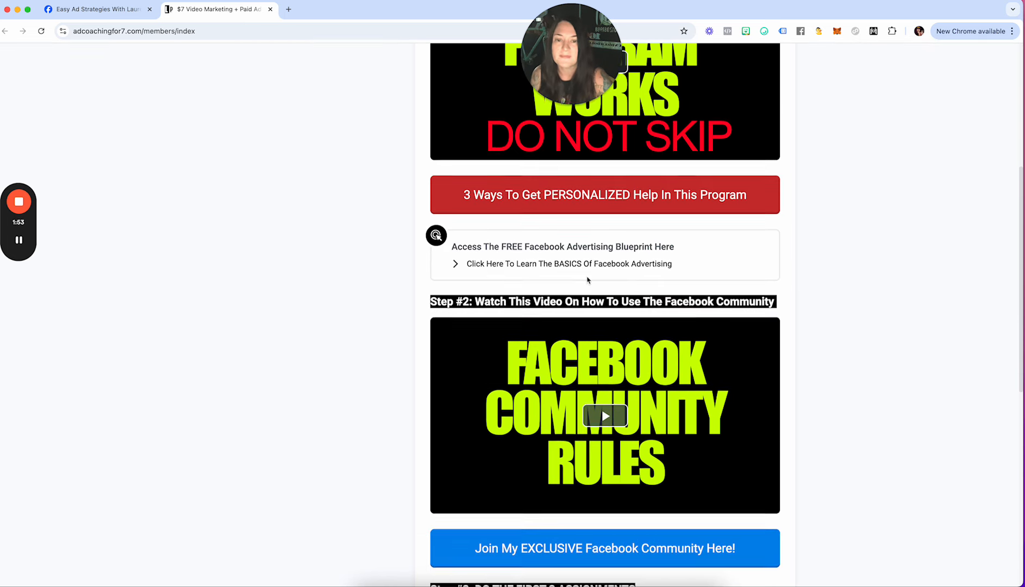
{"action": "scroll", "scroll_direction": "down", "scroll_amount": 3}
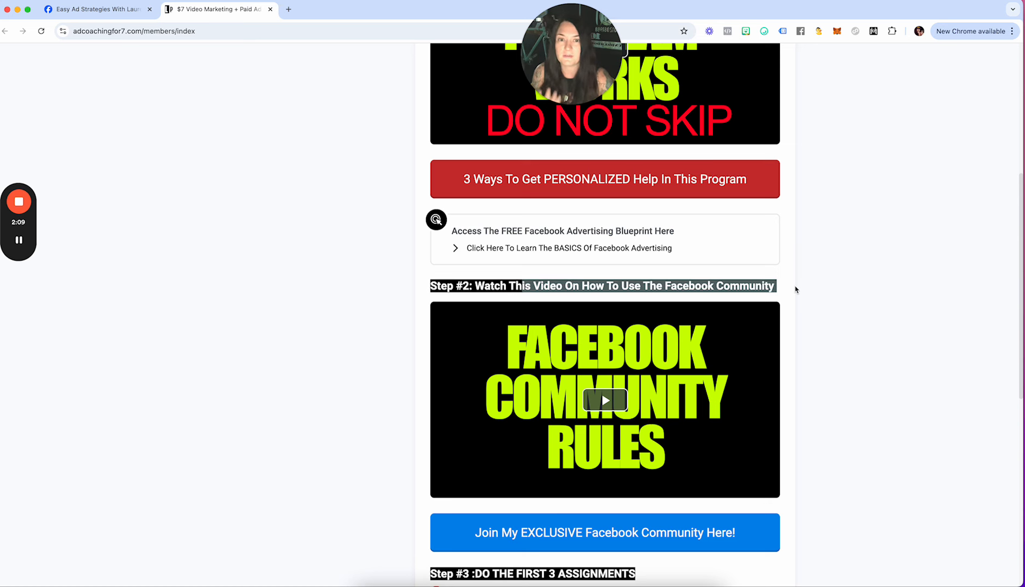
{"action": "scroll", "scroll_direction": "up", "scroll_amount": 3}
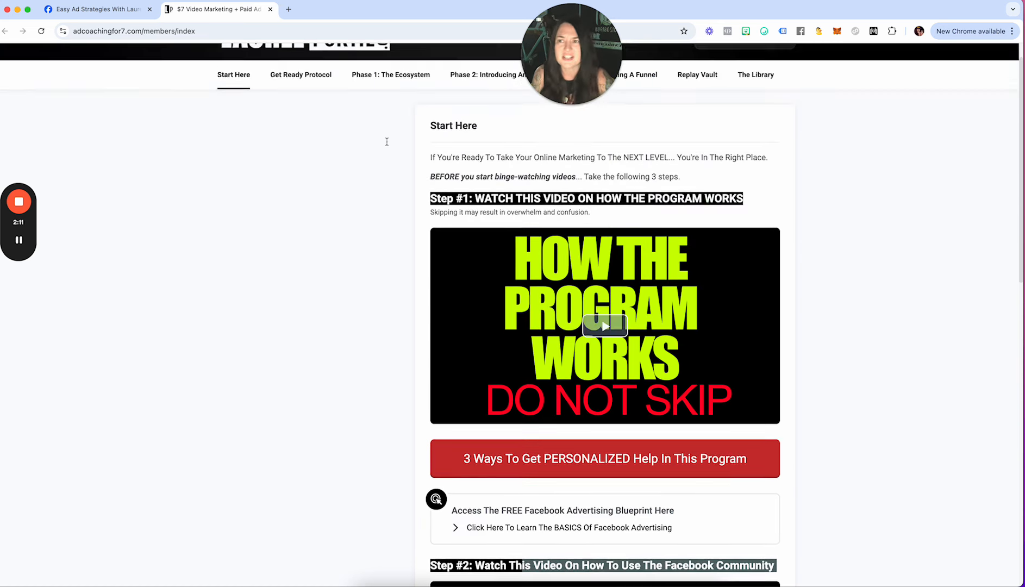
{"action": "left_click", "coordinate": [98, 10]}
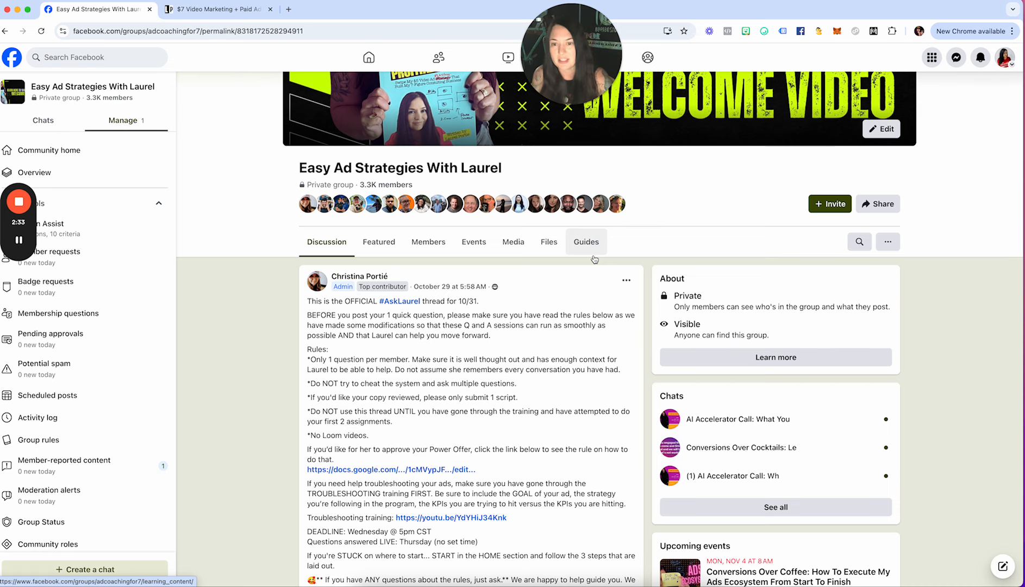
- Scroll through the #AskLaurel 10/31 post past its deadline, live-answer timing and ask-for-help rules
{"action": "scroll", "scroll_direction": "down", "scroll_amount": 3}
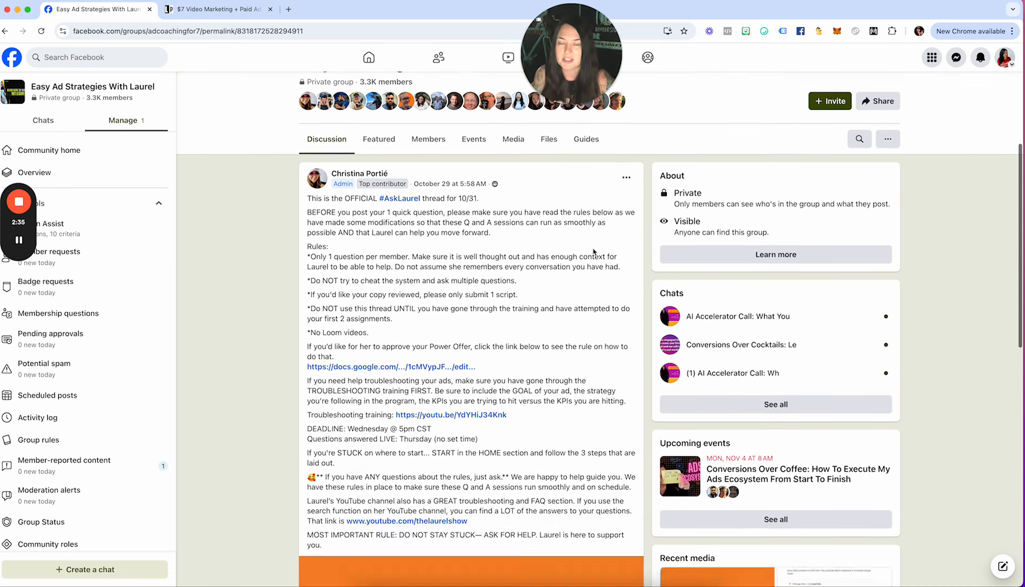
{"action": "scroll", "scroll_direction": "down", "scroll_amount": 3}
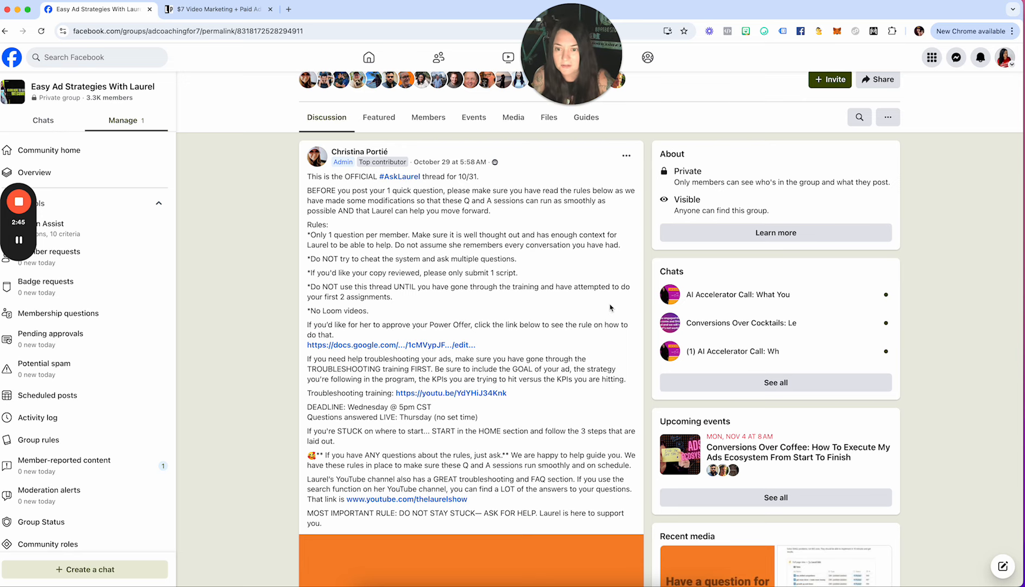
{"action": "scroll", "scroll_direction": "down", "scroll_amount": 3}
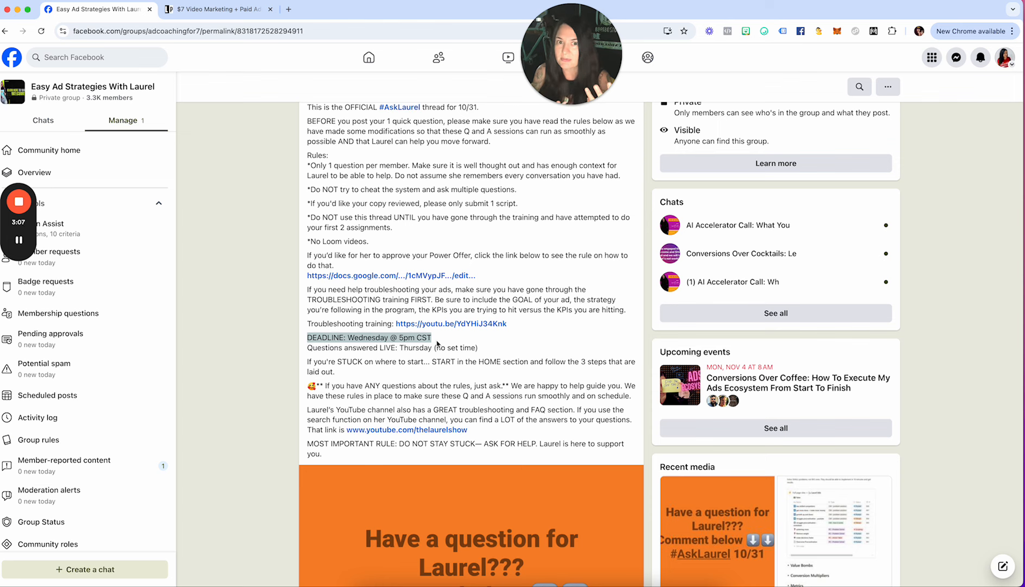
{"action": "mouse_move", "coordinate": [428, 351]}
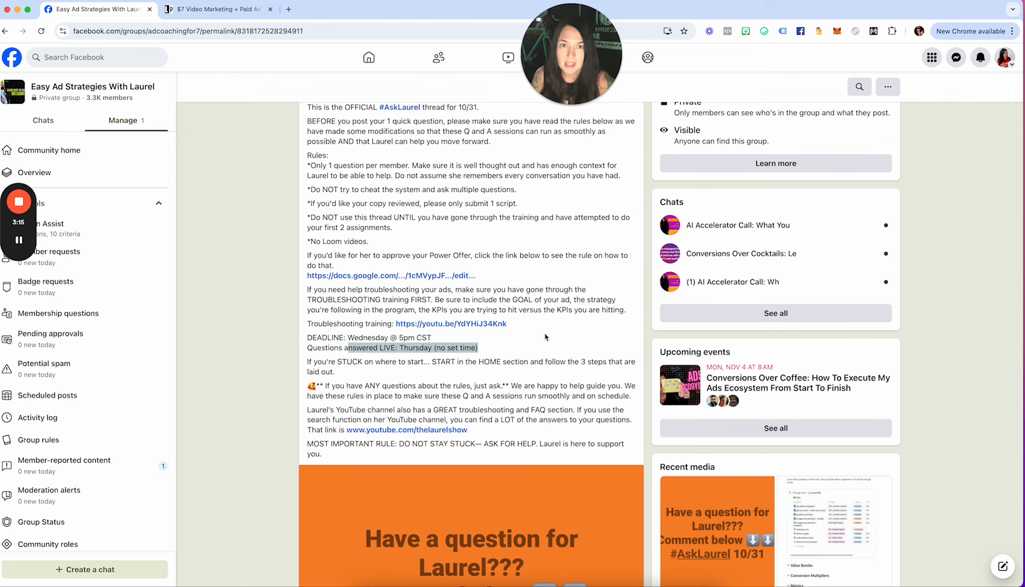
{"action": "scroll", "scroll_direction": "down", "scroll_amount": 3}
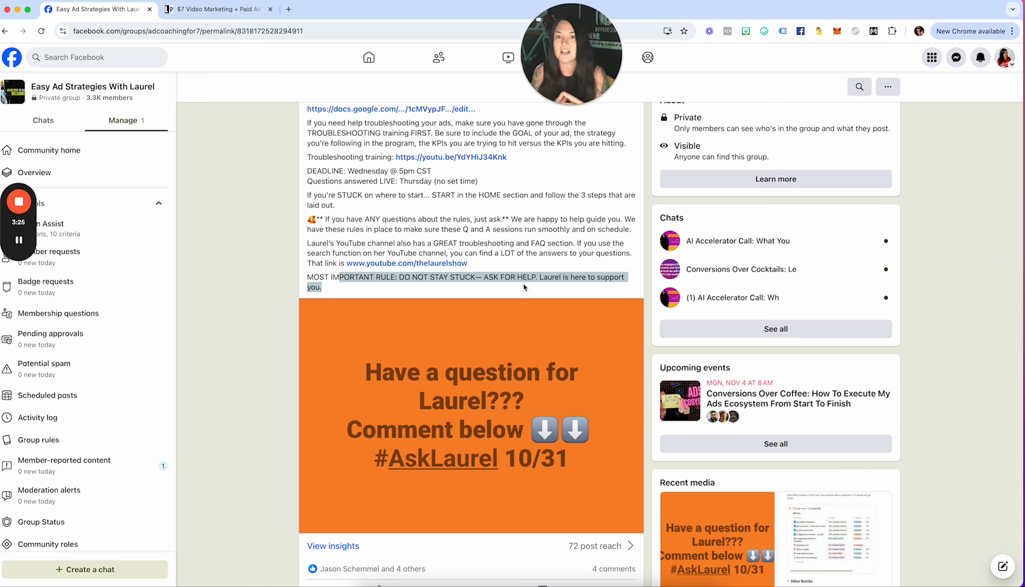
{"action": "scroll", "scroll_direction": "down", "scroll_amount": 3}
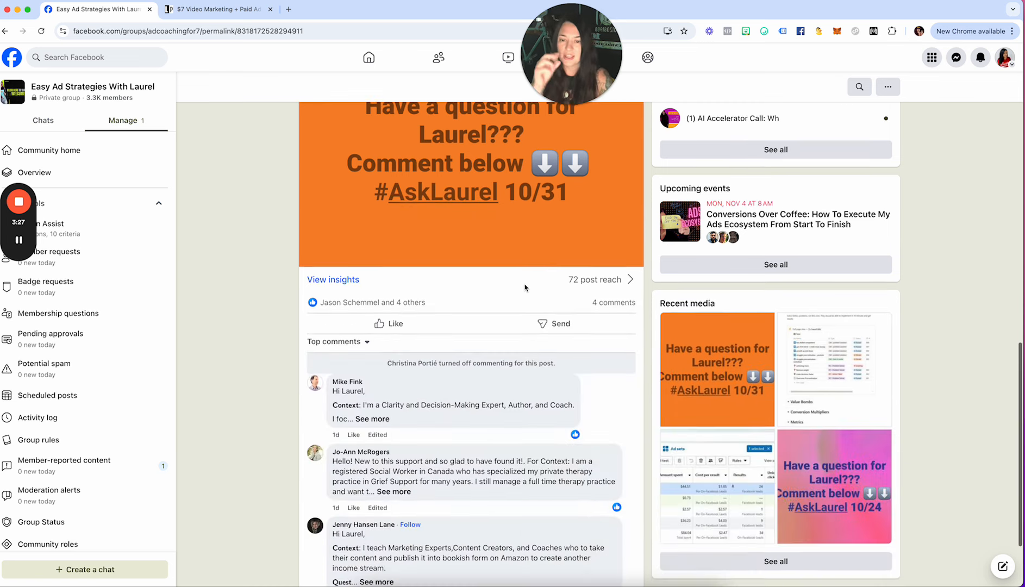
{"action": "scroll", "scroll_direction": "down", "scroll_amount": 3}
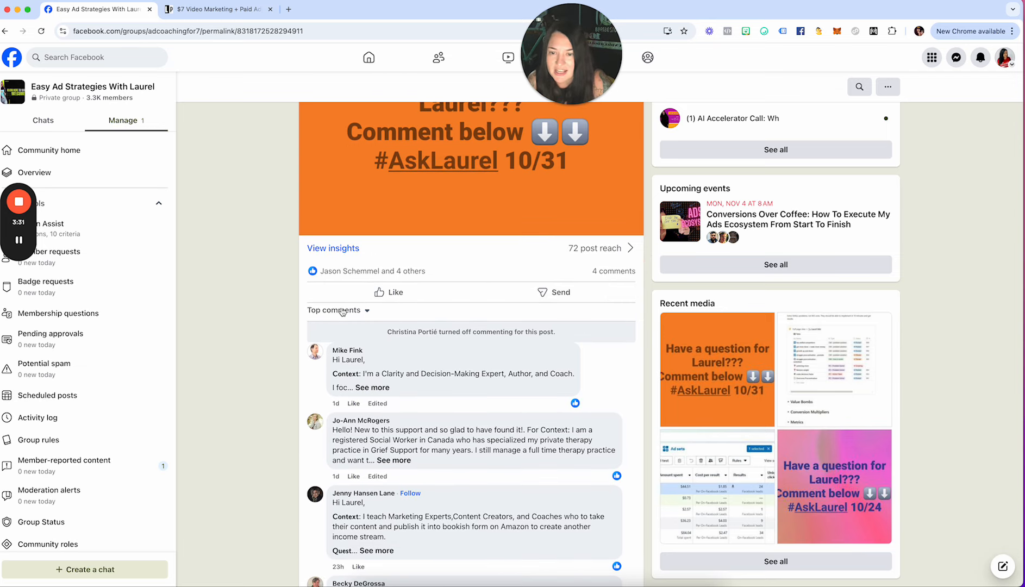
{"action": "left_click", "coordinate": [337, 309]}
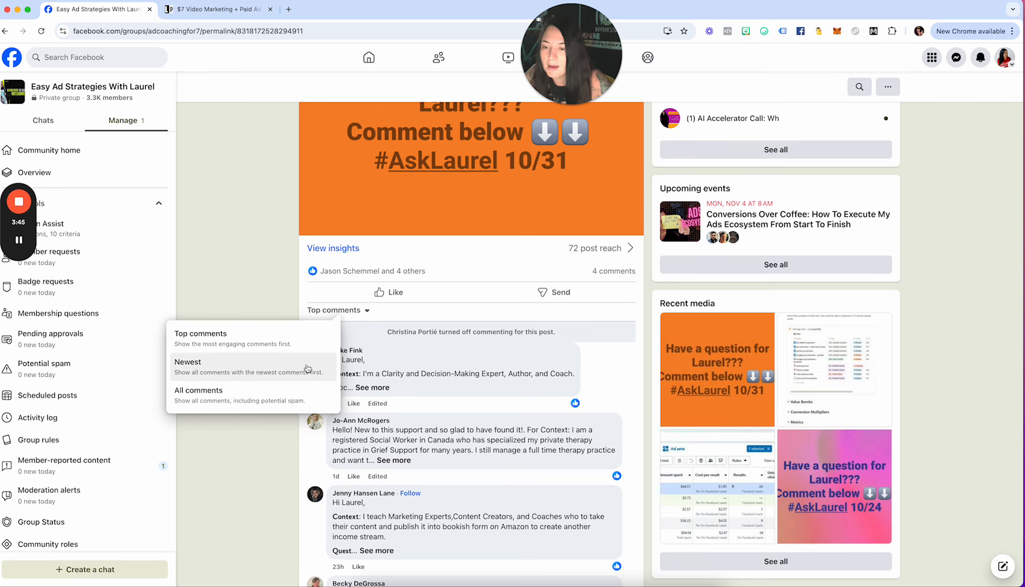
- Sort comments by 'All comments' and expand the first member's grief-support question with See more
{"action": "left_click", "coordinate": [198, 391]}
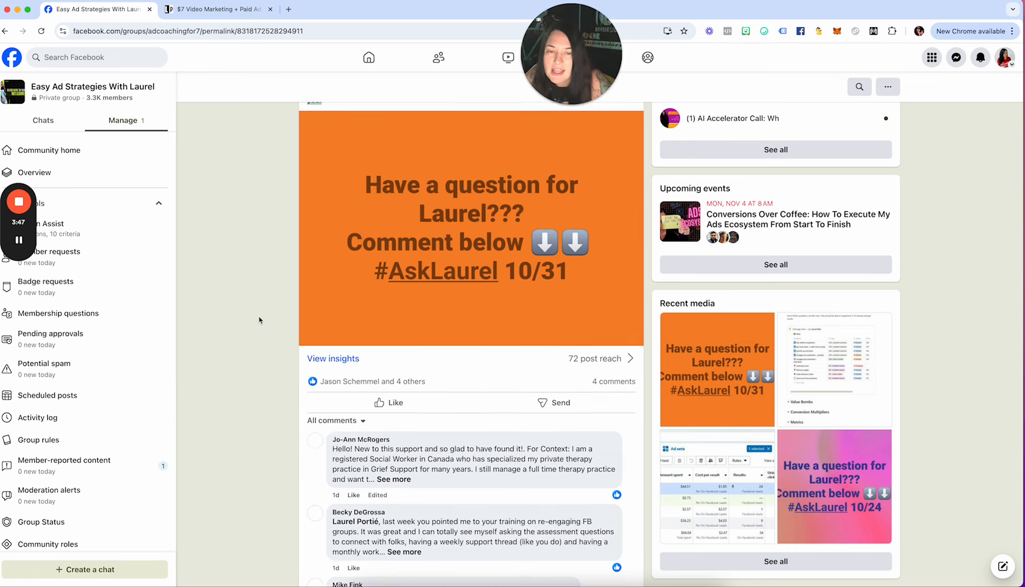
{"action": "scroll", "scroll_direction": "down", "scroll_amount": 3}
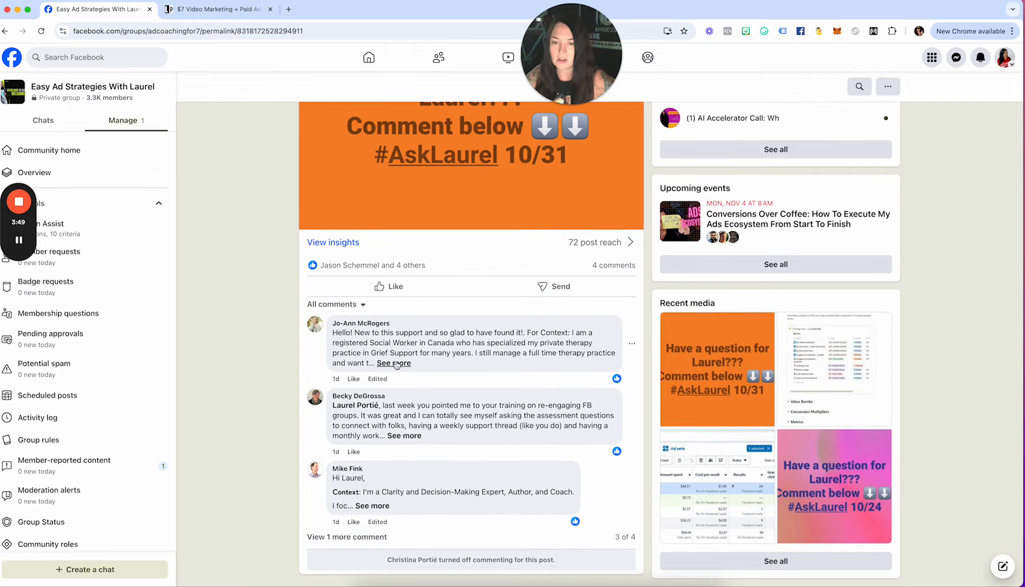
{"action": "left_click", "coordinate": [394, 363]}
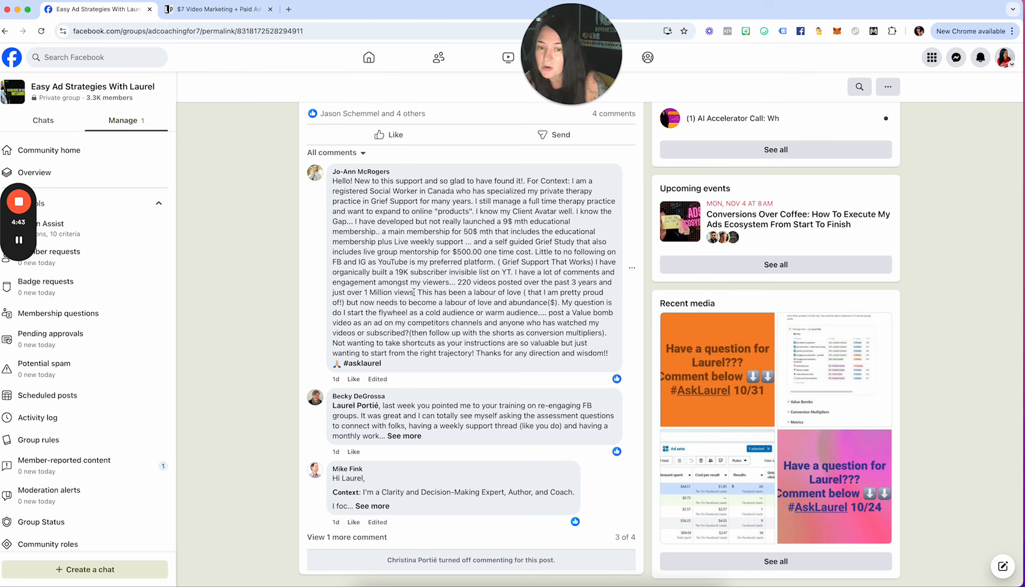
- Highlight the remark about 220 videos and over a million views in the question
{"action": "left_click_drag", "start_coordinate": [423, 282], "coordinate": [405, 293]}
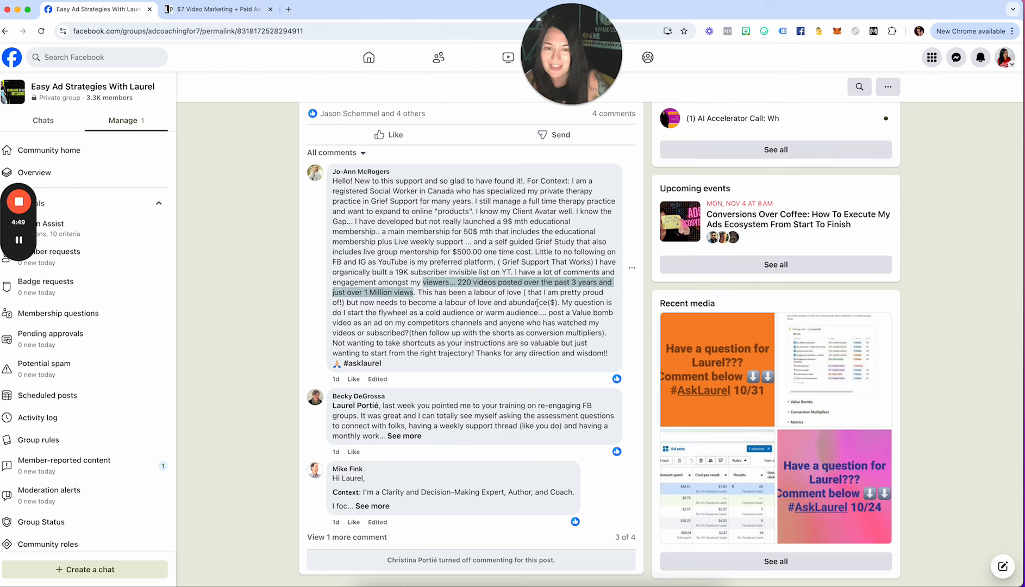
{"action": "mouse_move", "coordinate": [430, 306]}
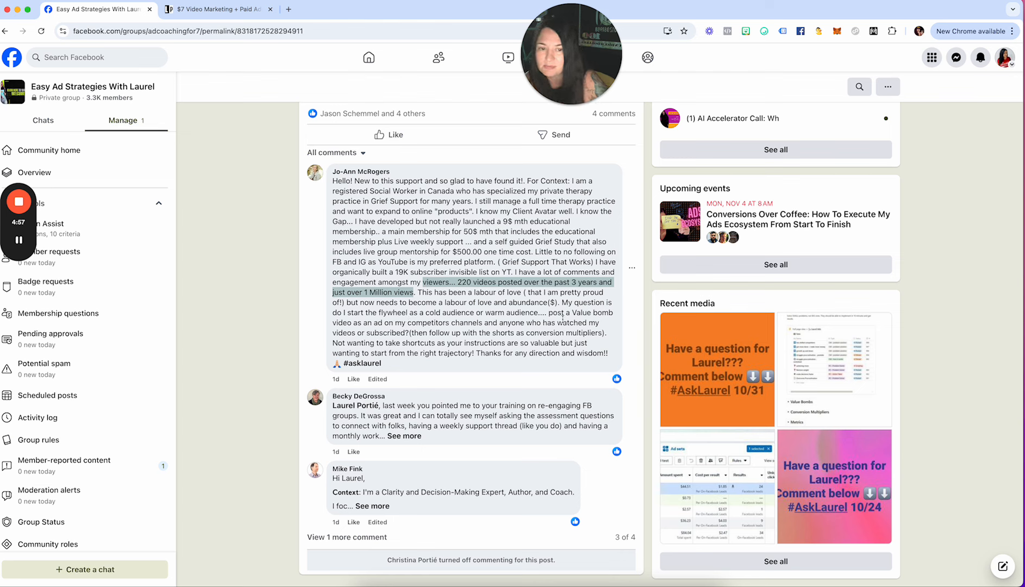
{"action": "mouse_move", "coordinate": [429, 327]}
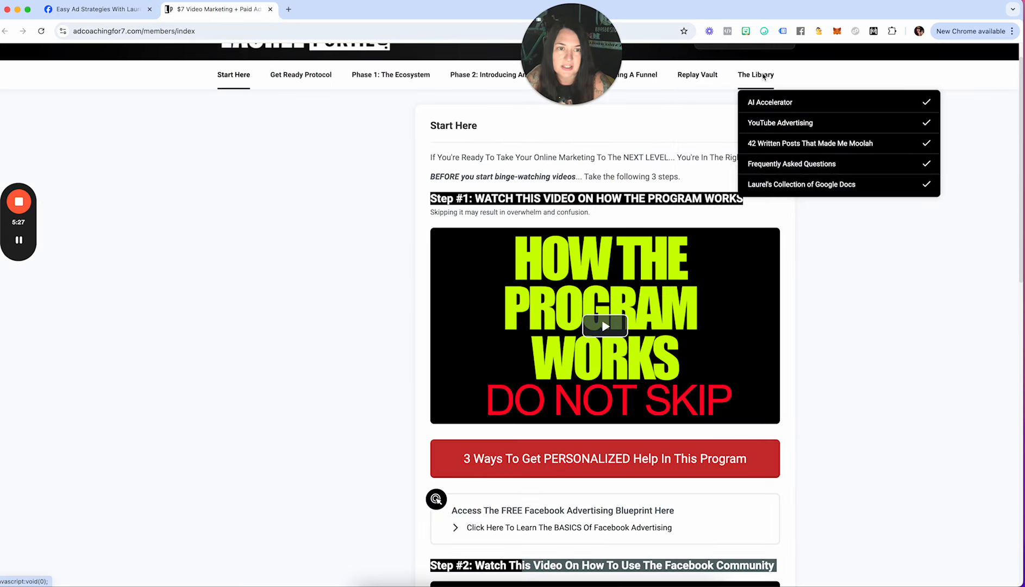
- Open the YouTube Advertising library lesson and scroll to its Retargeting Your Audience section
{"action": "left_click", "coordinate": [778, 122]}
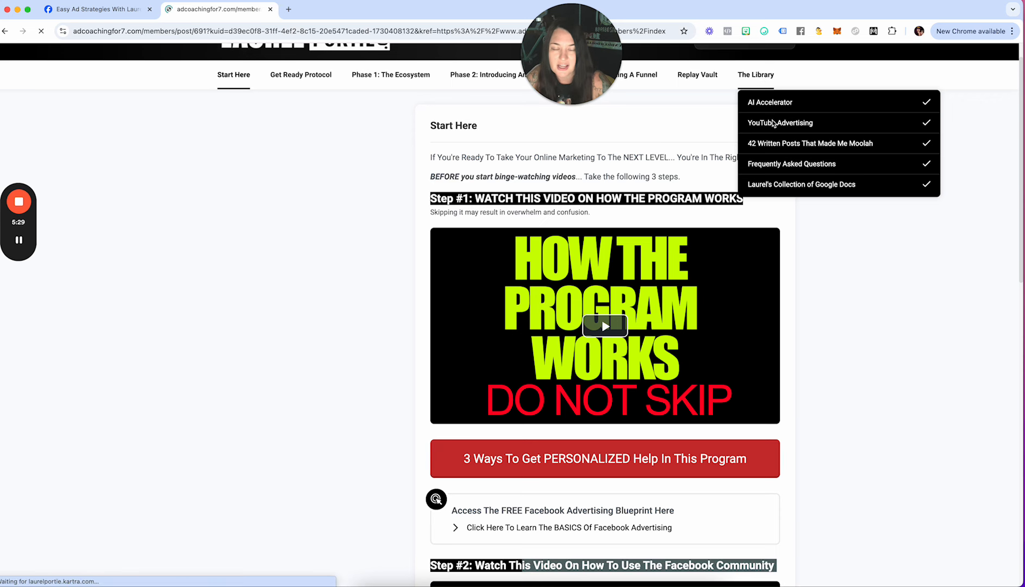
{"action": "left_click", "coordinate": [779, 122]}
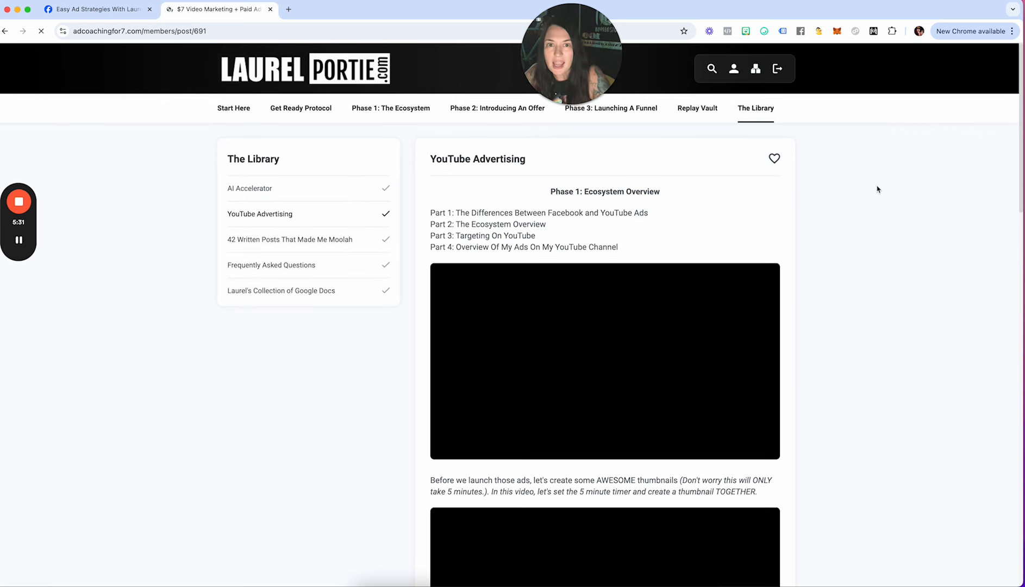
{"action": "scroll", "scroll_direction": "down", "scroll_amount": 3}
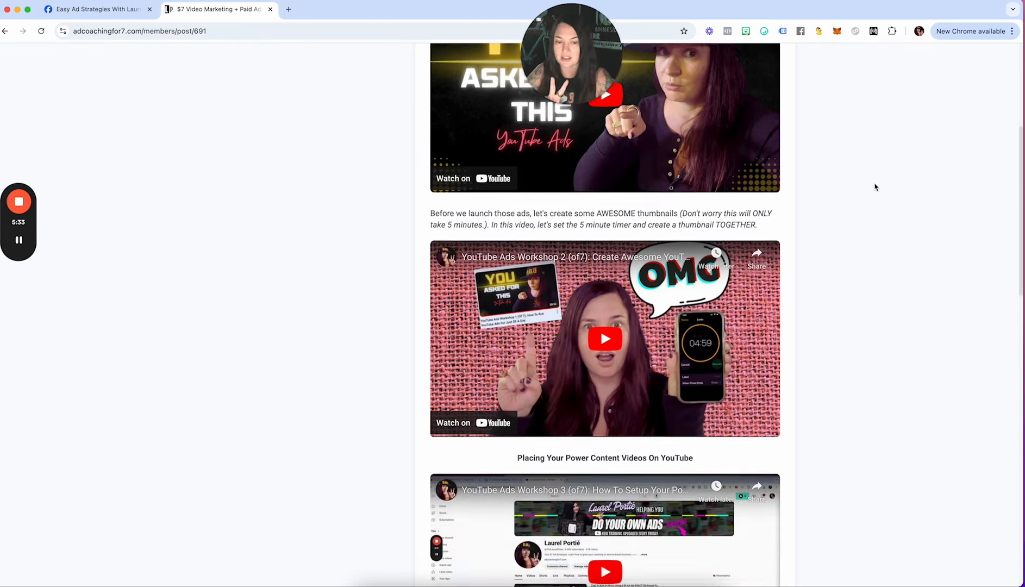
{"action": "scroll", "scroll_direction": "down", "scroll_amount": 3}
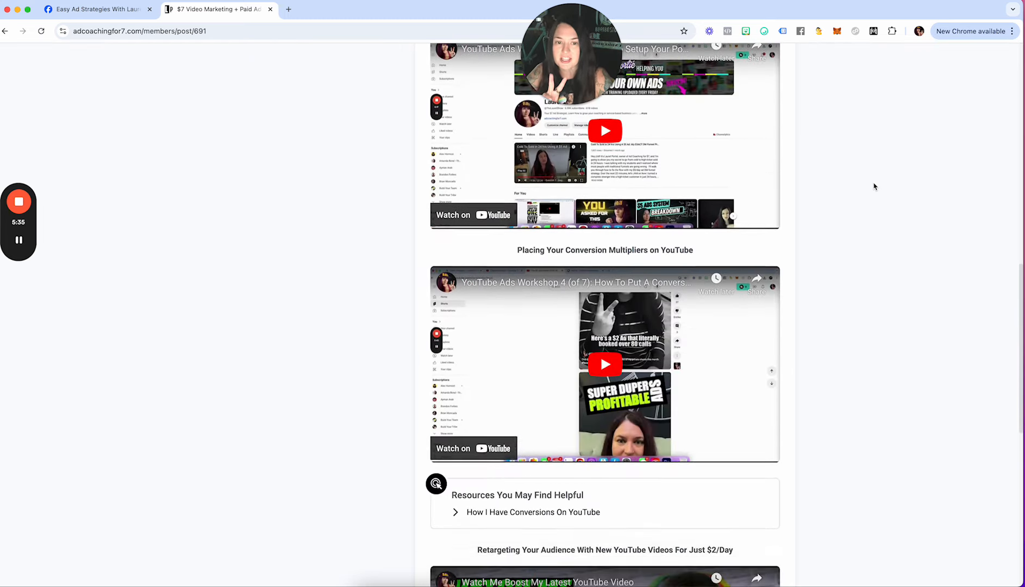
{"action": "scroll", "scroll_direction": "down", "scroll_amount": 3}
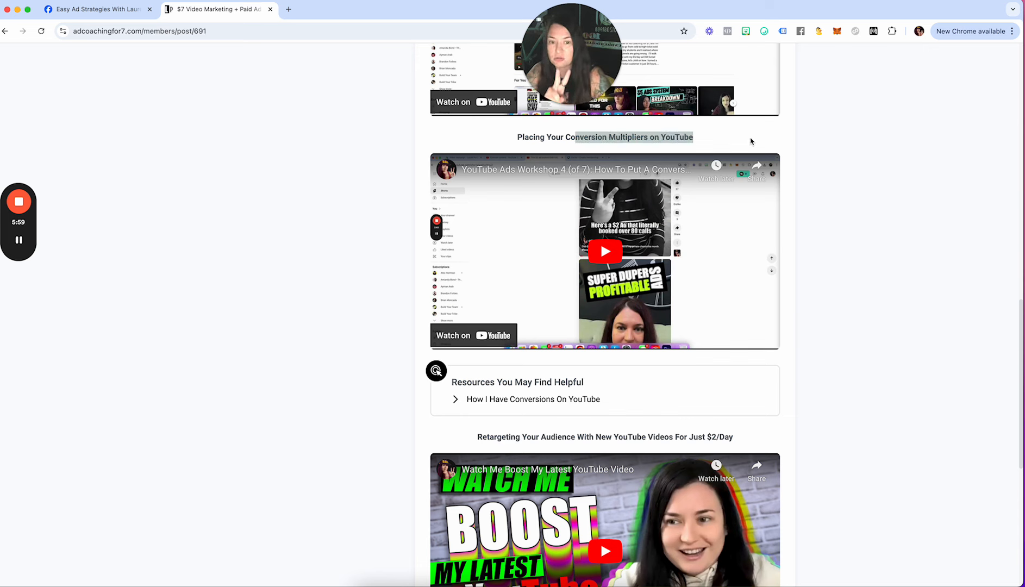
{"action": "scroll", "scroll_direction": "down", "scroll_amount": 3}
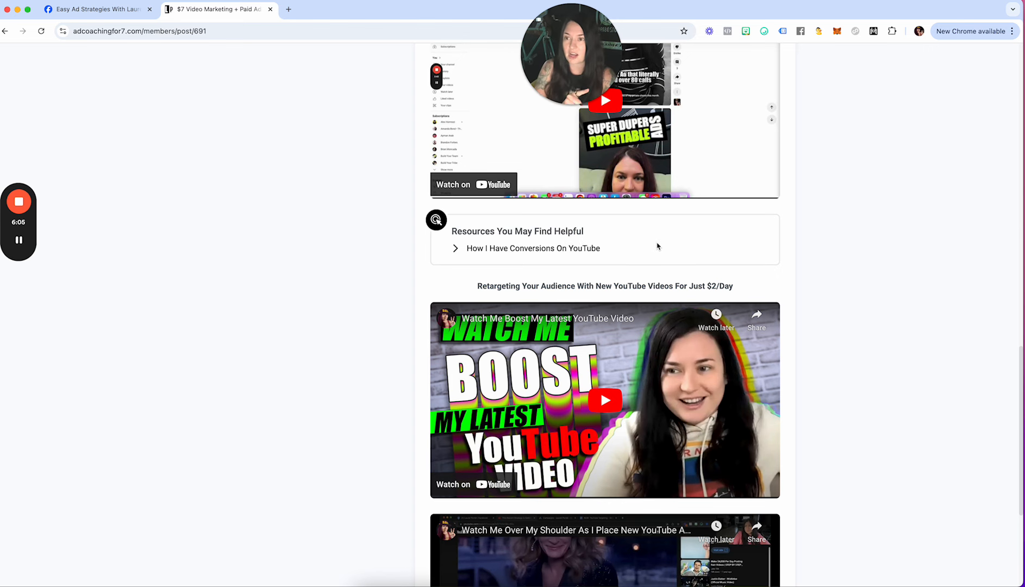
{"action": "scroll", "scroll_direction": "down", "scroll_amount": 3}
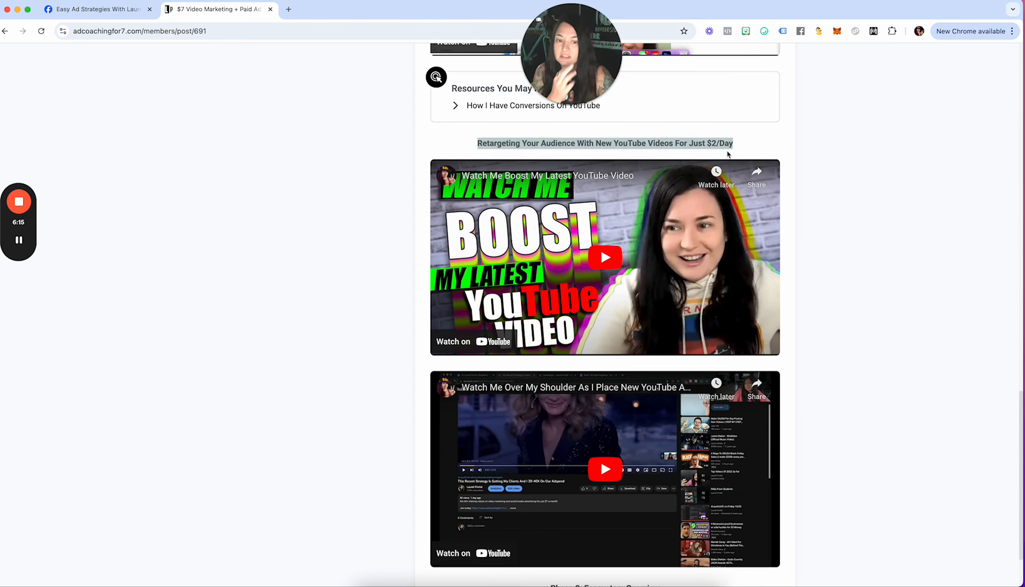
{"action": "mouse_move", "coordinate": [813, 166]}
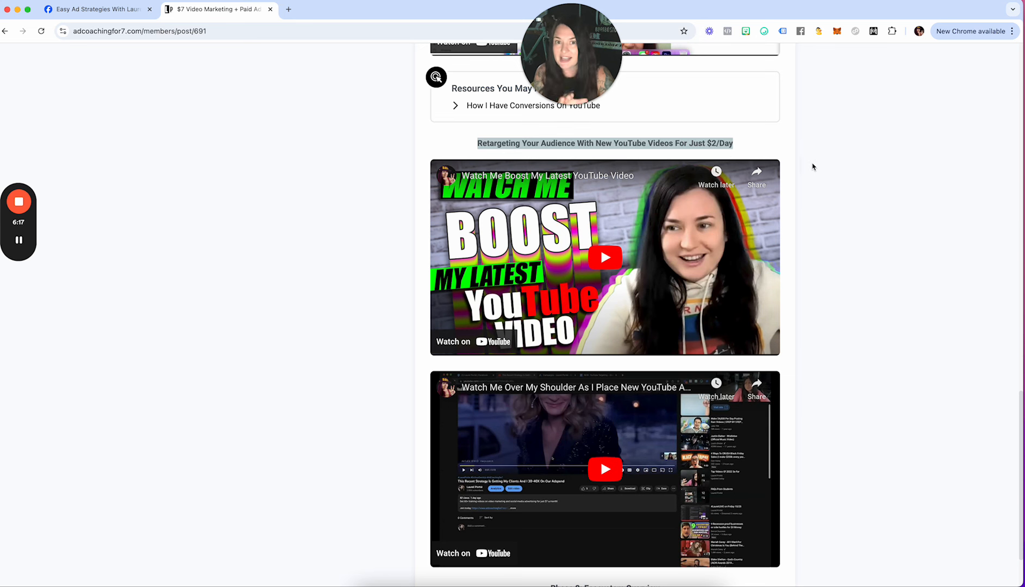
{"action": "mouse_move", "coordinate": [811, 167]}
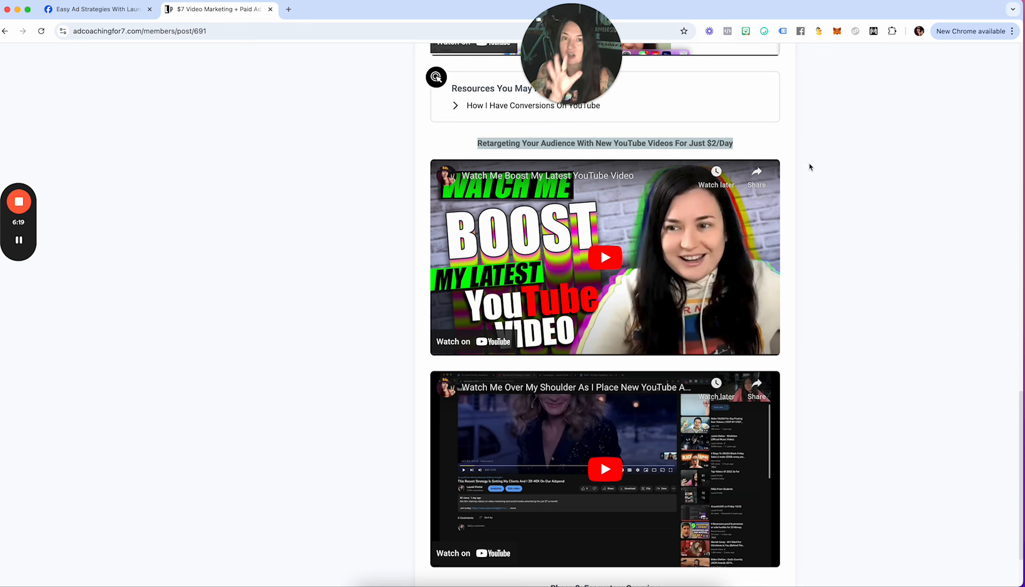
{"action": "mouse_move", "coordinate": [819, 165]}
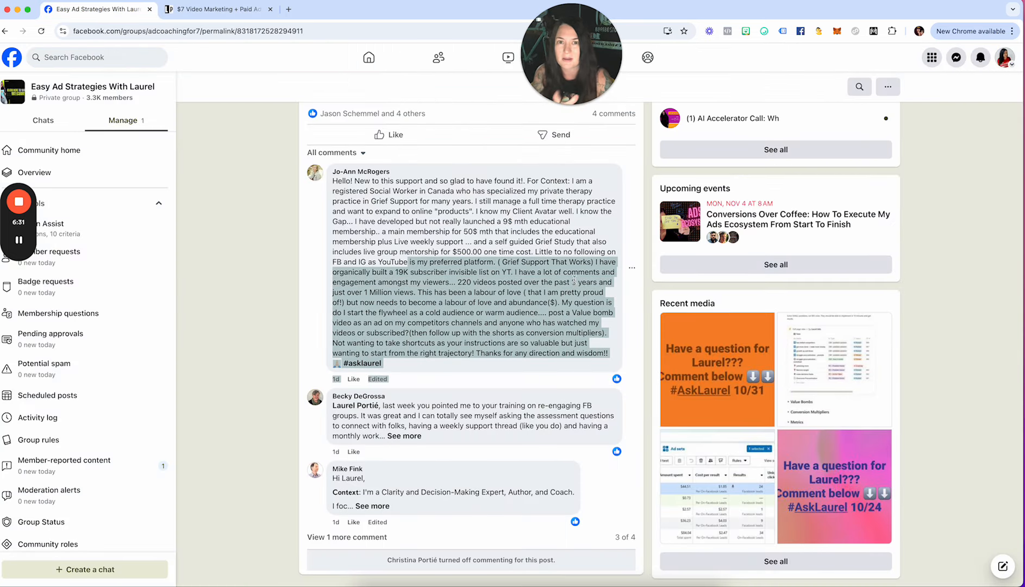
- Revisit the YouTube Advertising lesson's $2/day retargeting videos, then return to the #AskLaurel post
{"action": "left_click", "coordinate": [215, 10]}
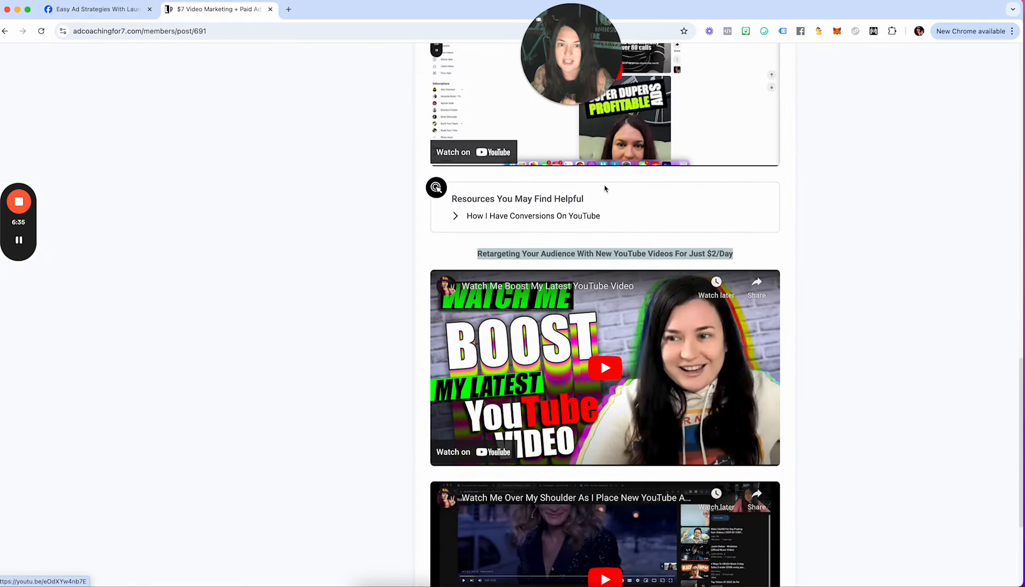
{"action": "scroll", "scroll_direction": "down", "scroll_amount": 3}
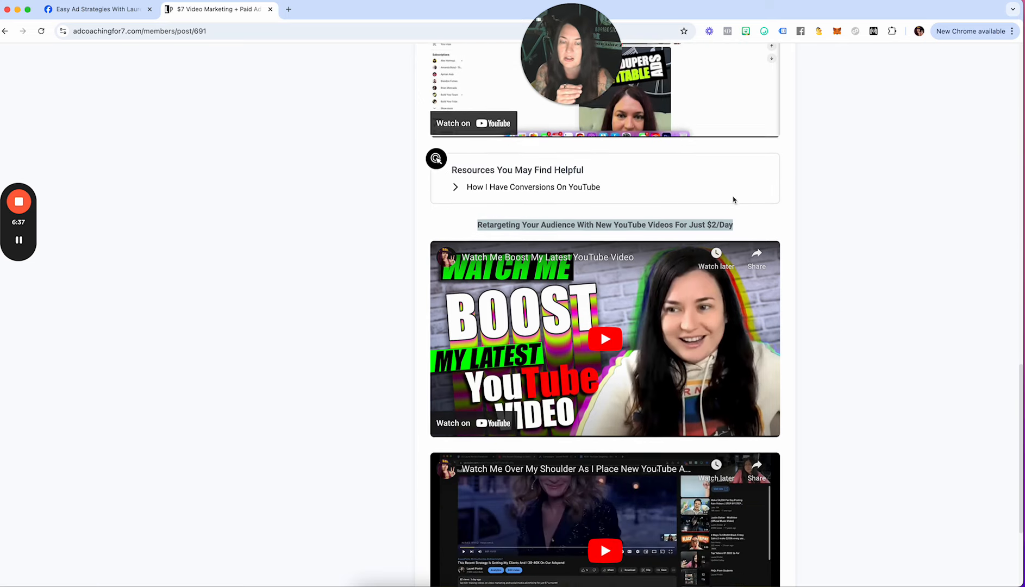
{"action": "scroll", "scroll_direction": "down", "scroll_amount": 3}
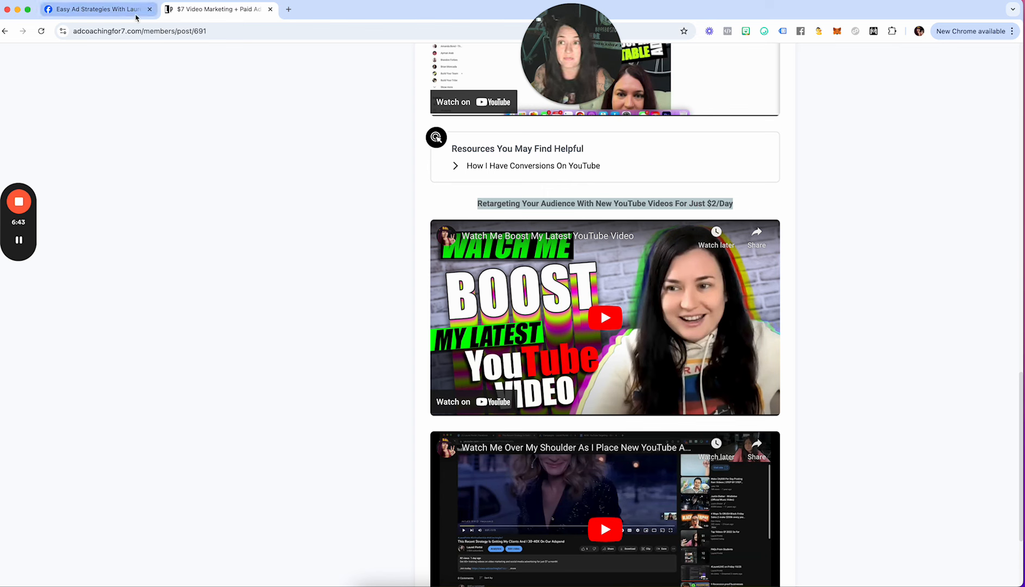
{"action": "left_click", "coordinate": [98, 9]}
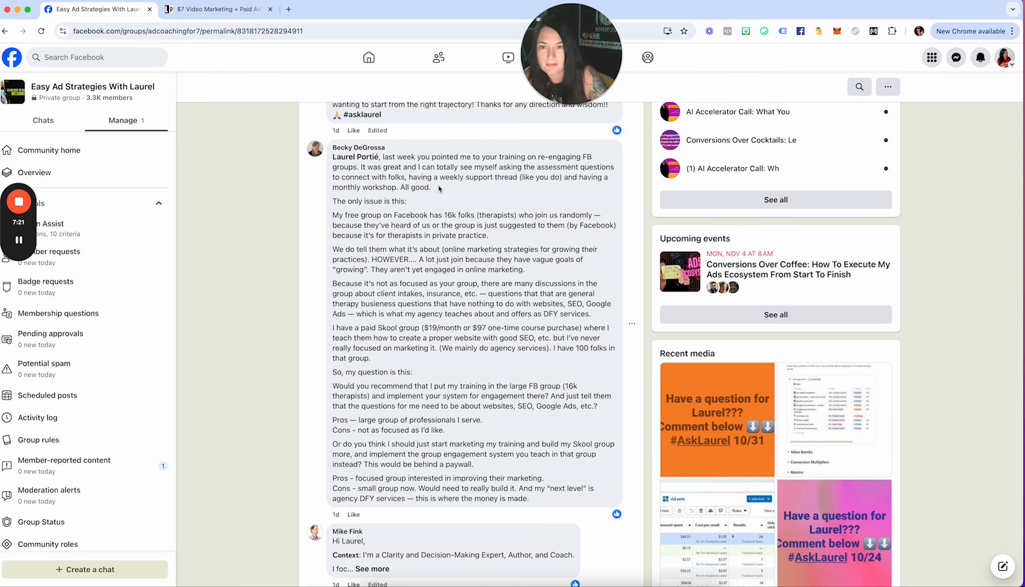
{"action": "scroll", "scroll_direction": "down", "scroll_amount": 3}
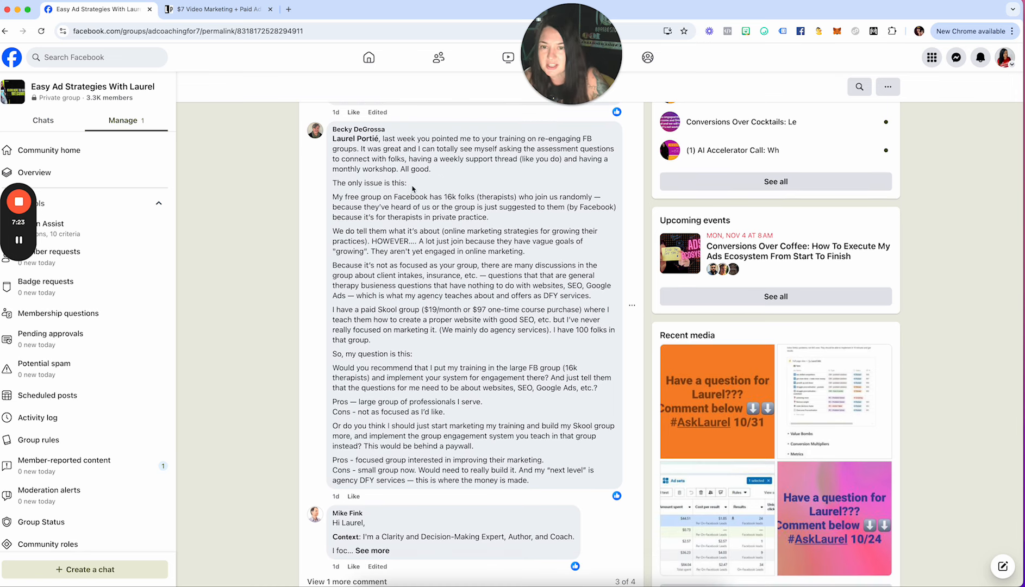
{"action": "scroll", "scroll_direction": "down", "scroll_amount": 3}
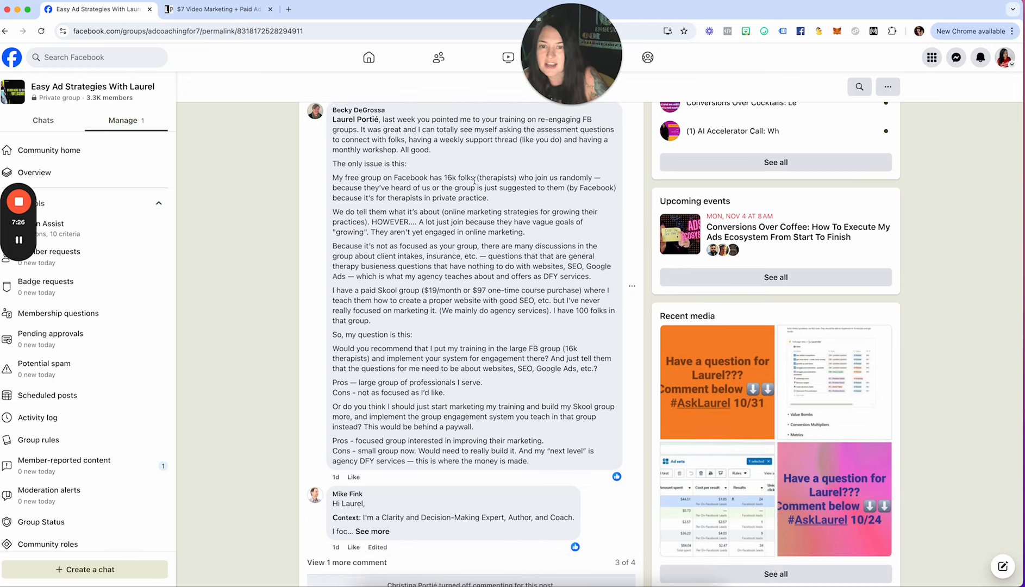
{"action": "double_click", "coordinate": [499, 177]}
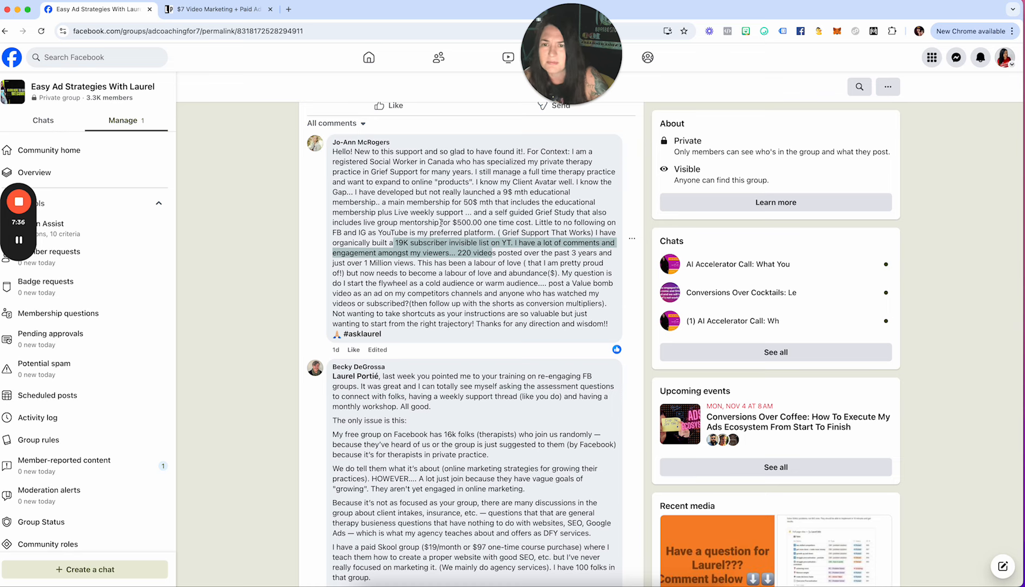
{"action": "scroll", "scroll_direction": "down", "scroll_amount": 3}
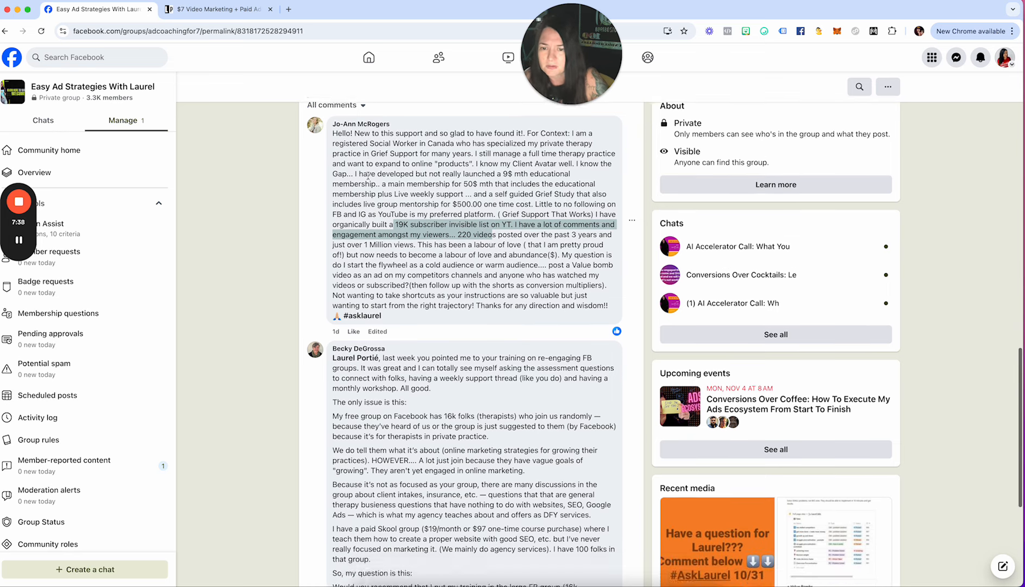
{"action": "scroll", "scroll_direction": "down", "scroll_amount": 3}
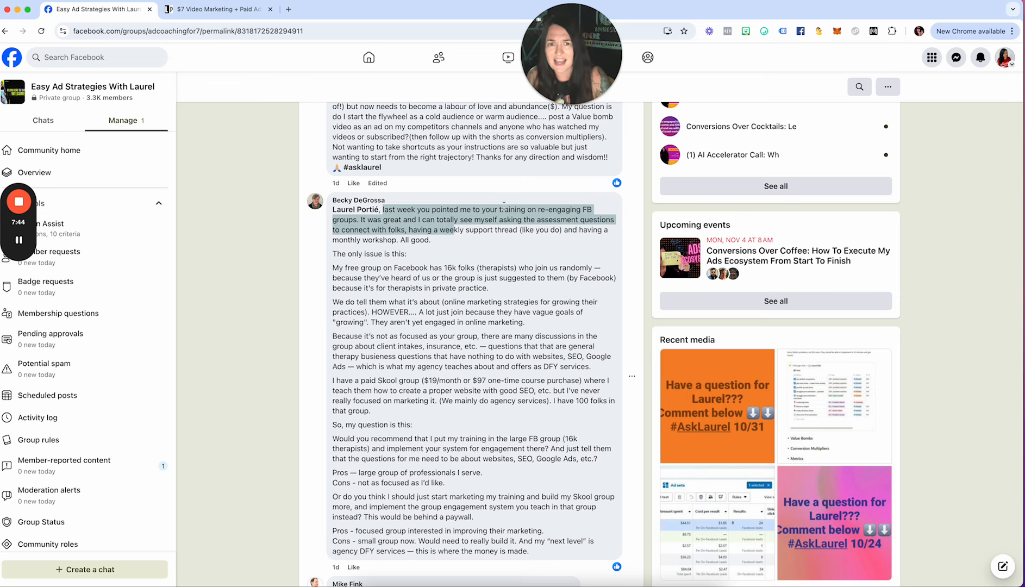
{"action": "scroll", "scroll_direction": "down", "scroll_amount": 3}
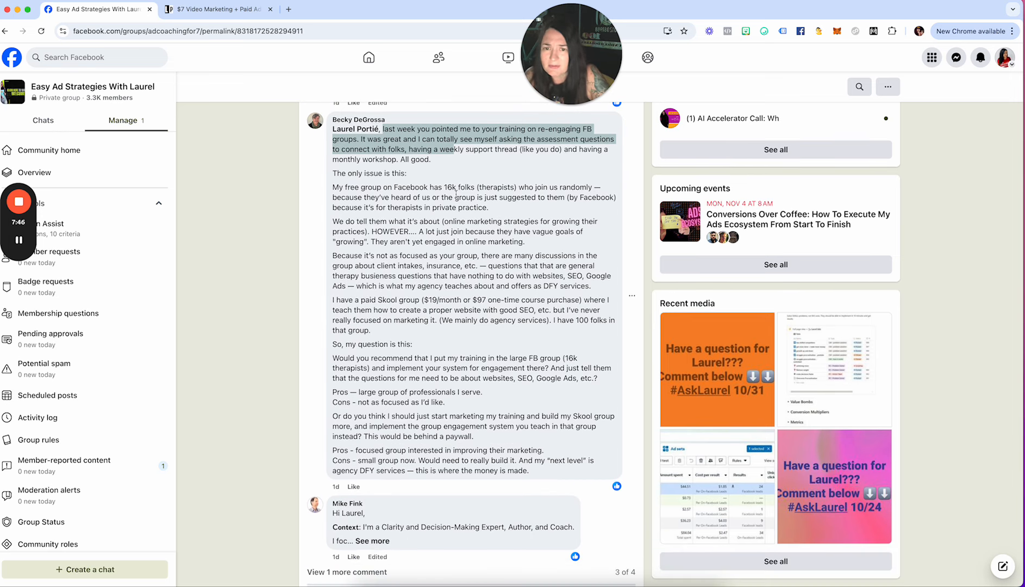
{"action": "scroll", "scroll_direction": "down", "scroll_amount": 3}
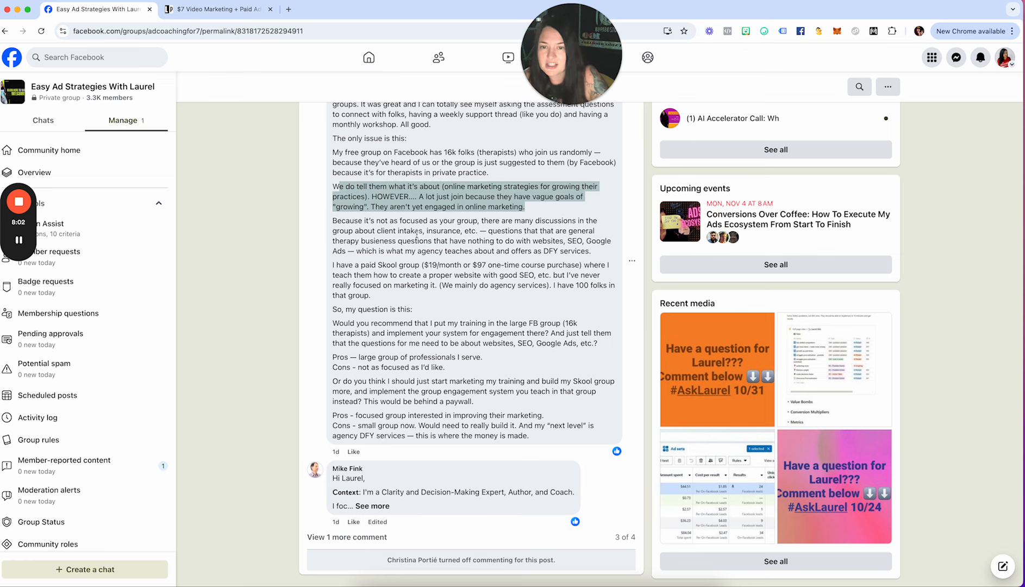
{"action": "mouse_move", "coordinate": [600, 223]}
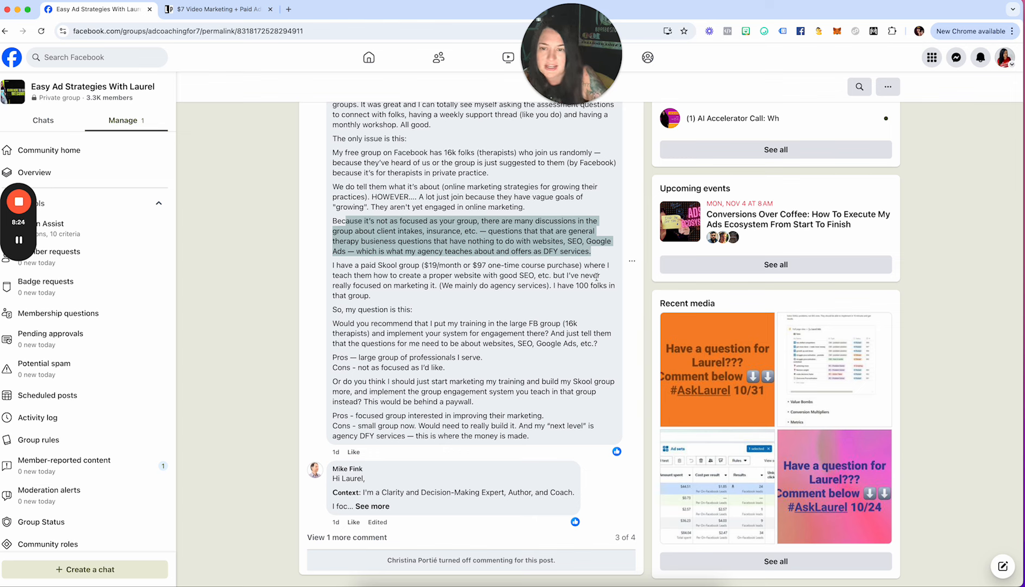
{"action": "mouse_move", "coordinate": [474, 298]}
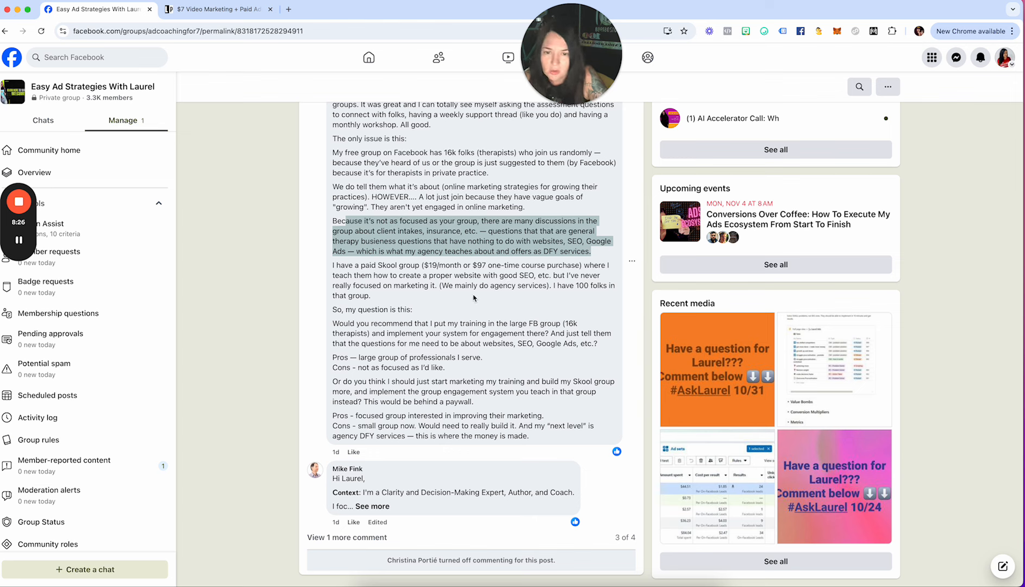
{"action": "mouse_move", "coordinate": [573, 295]}
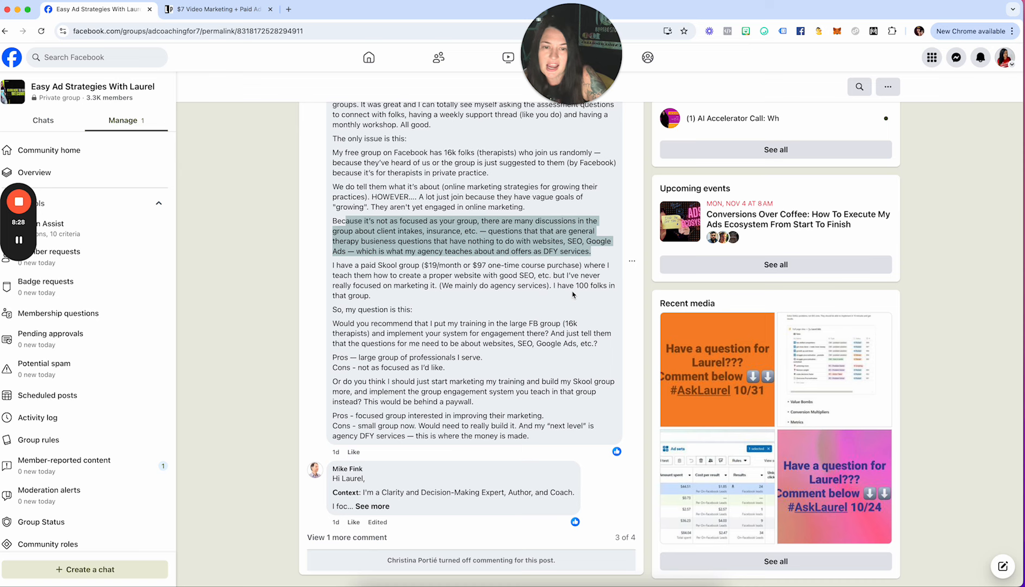
{"action": "scroll", "scroll_direction": "down", "scroll_amount": 3}
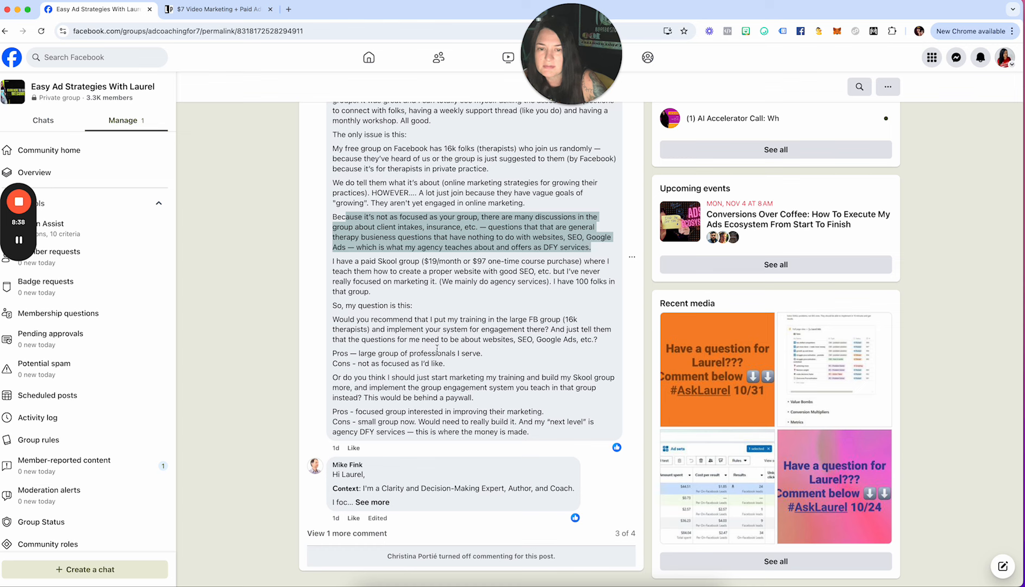
{"action": "mouse_move", "coordinate": [548, 349]}
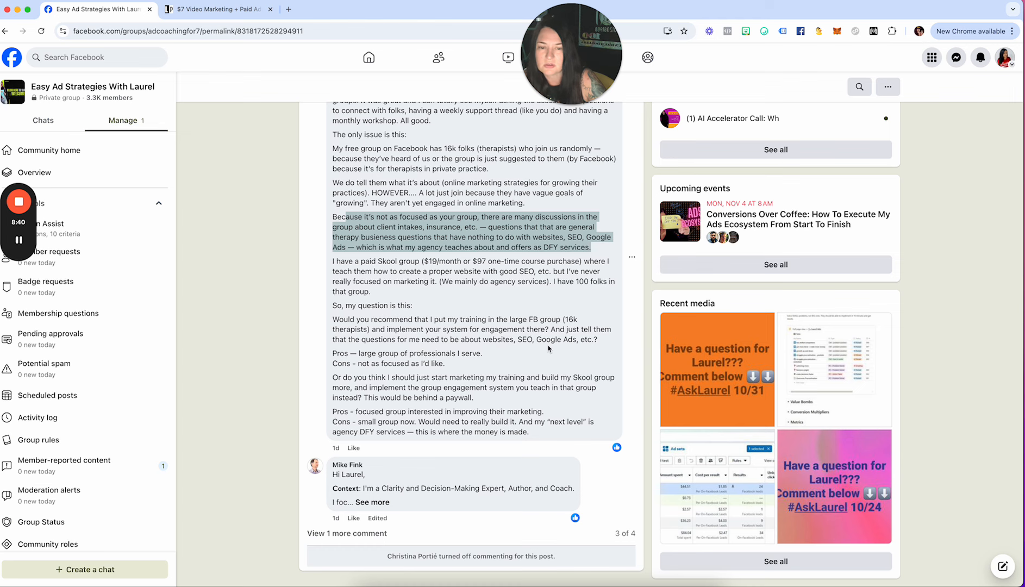
{"action": "mouse_move", "coordinate": [445, 363]}
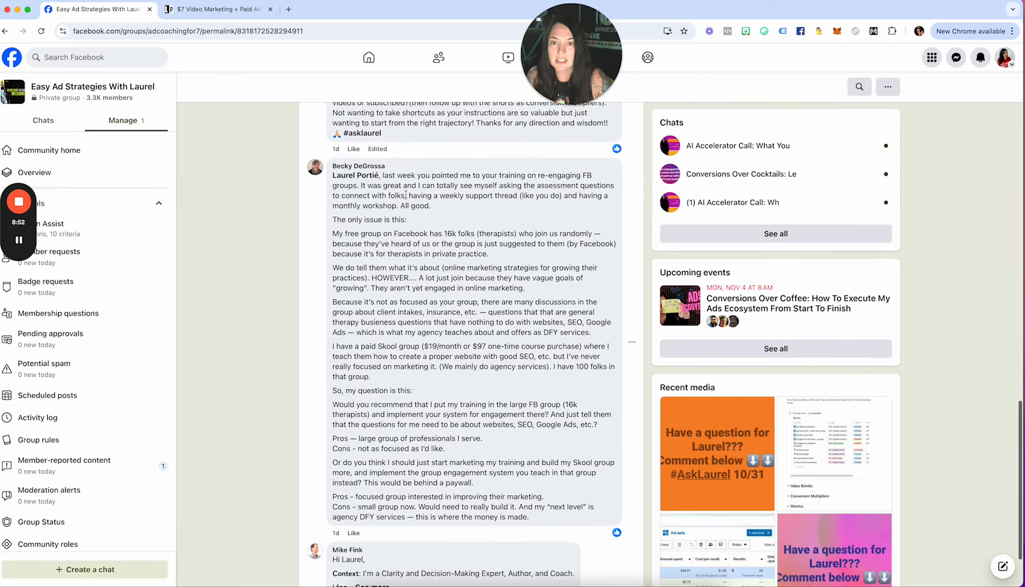
{"action": "left_click_drag", "start_coordinate": [379, 234], "coordinate": [509, 244]}
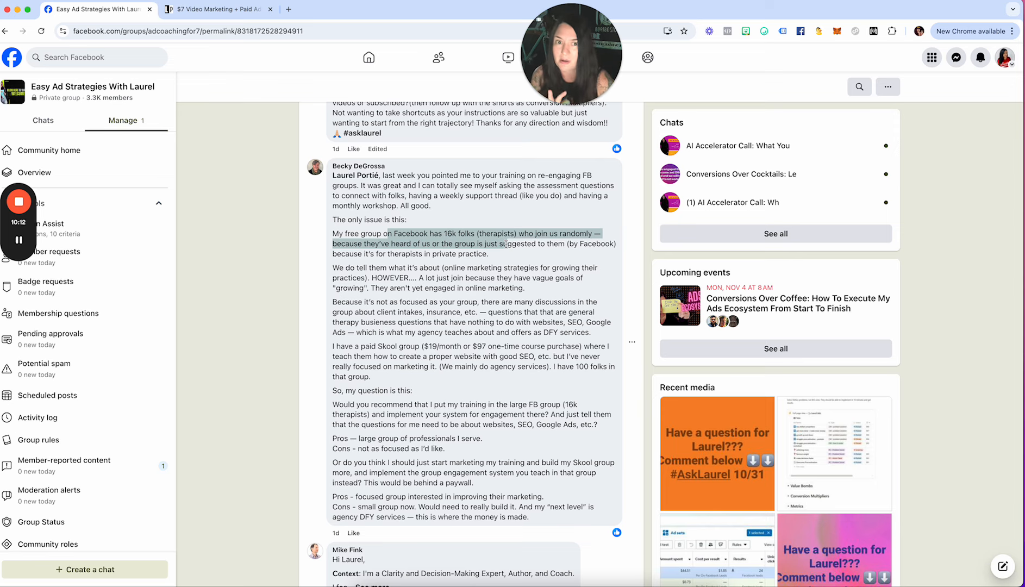
{"action": "scroll", "scroll_direction": "down", "scroll_amount": 3}
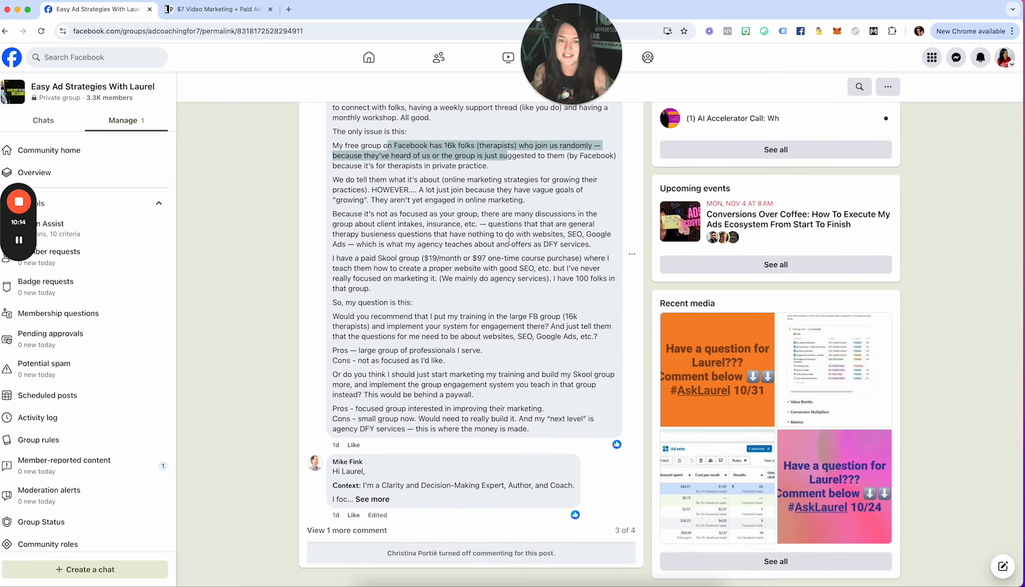
{"action": "scroll", "scroll_direction": "down", "scroll_amount": 3}
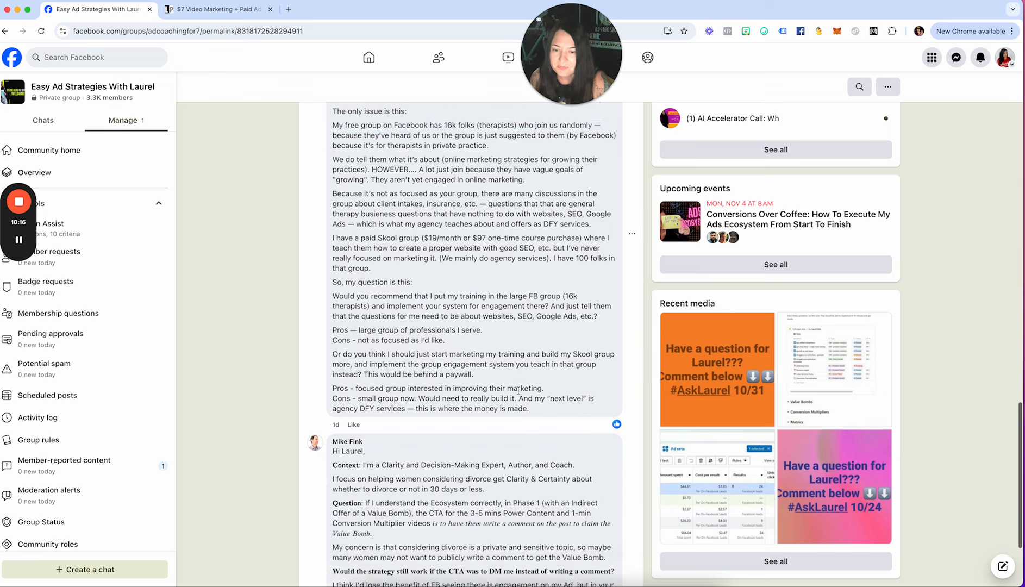
- Highlight the words asking whether the CTA could be 'to DM me instead of writing a comment'
{"action": "scroll", "scroll_direction": "down", "scroll_amount": 3}
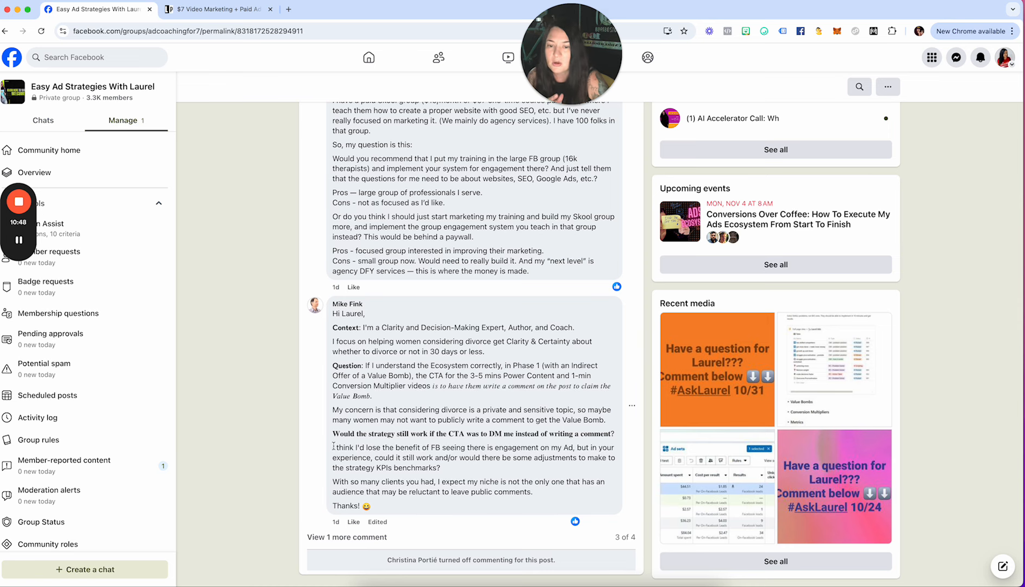
{"action": "left_click_drag", "start_coordinate": [460, 433], "coordinate": [613, 433]}
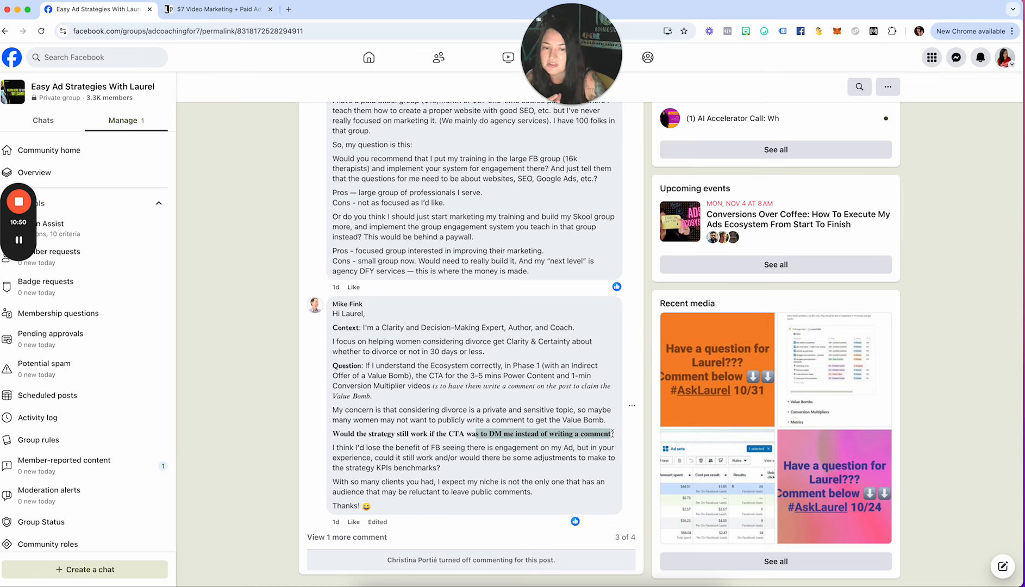
{"action": "left_click_drag", "start_coordinate": [333, 327], "coordinate": [534, 492]}
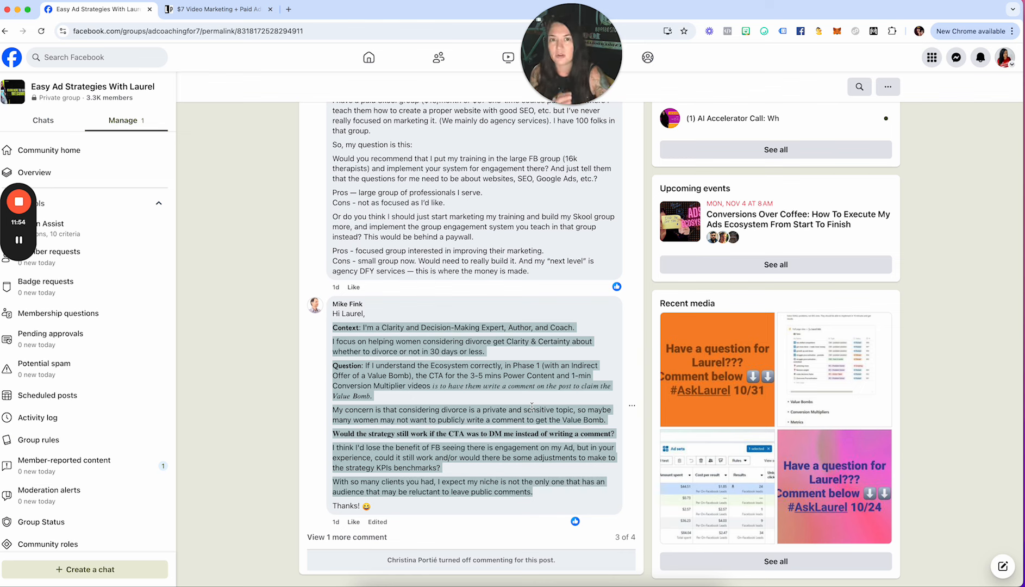
{"action": "scroll", "scroll_direction": "down", "scroll_amount": 3}
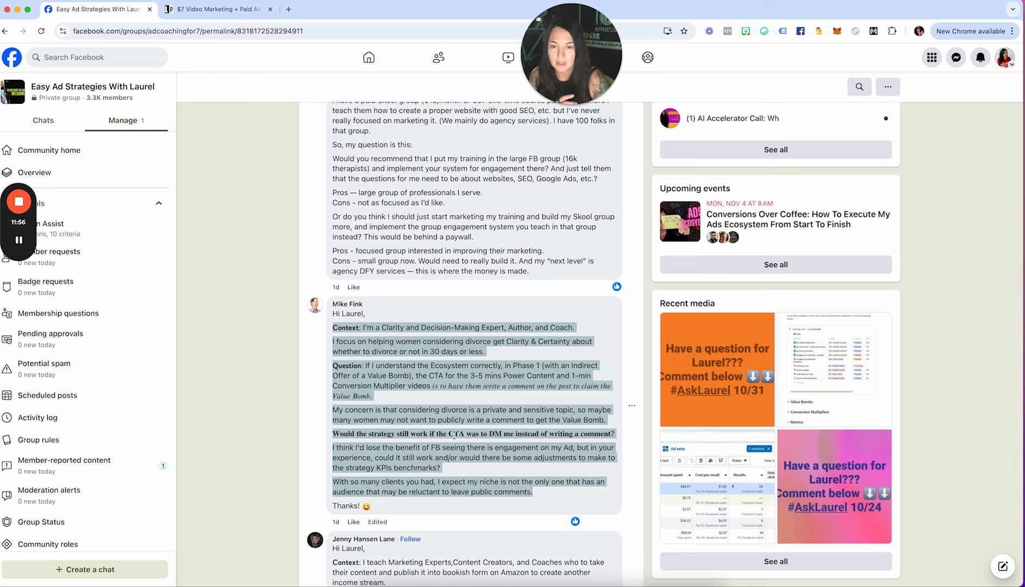
{"action": "scroll", "scroll_direction": "down", "scroll_amount": 3}
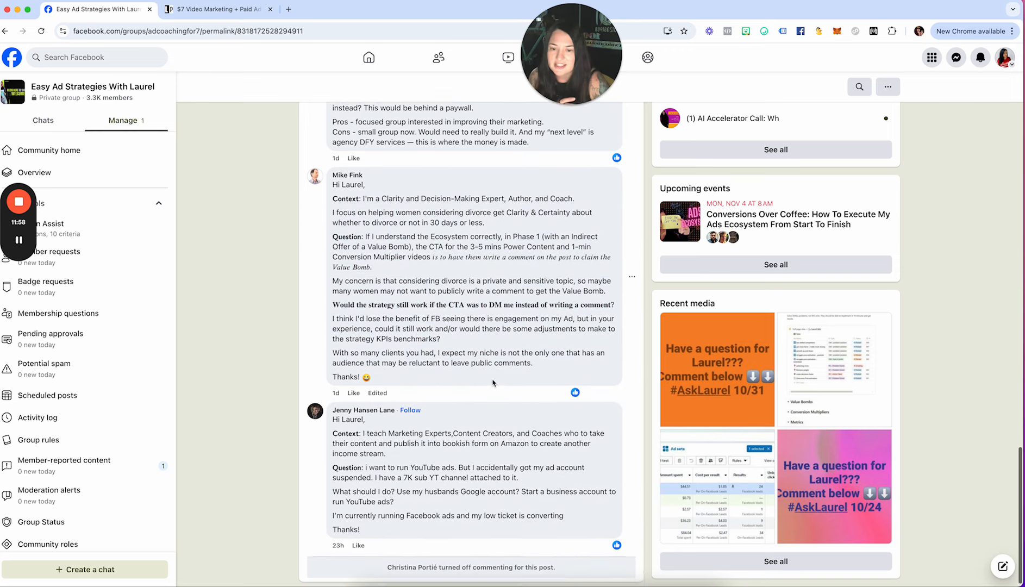
- Scroll on to the question about re-engaging a 16k-member therapist Facebook group
{"action": "scroll", "scroll_direction": "down", "scroll_amount": 3}
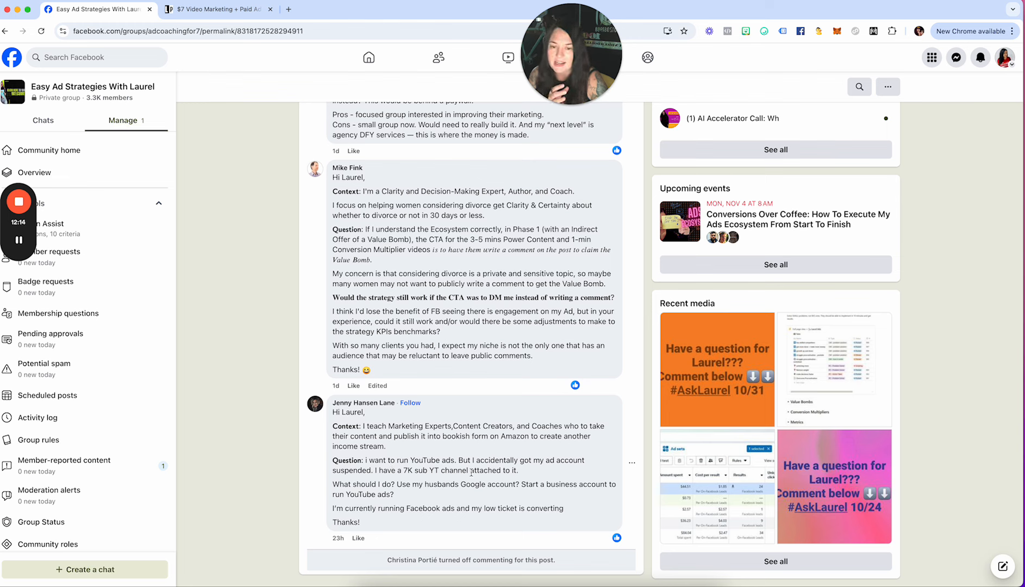
{"action": "mouse_move", "coordinate": [434, 480]}
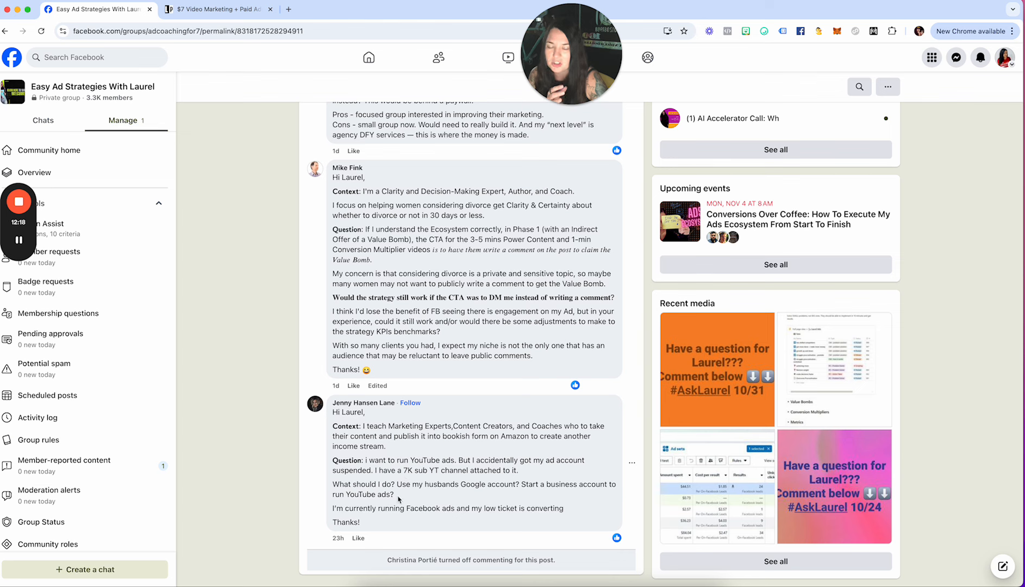
{"action": "mouse_move", "coordinate": [539, 497]}
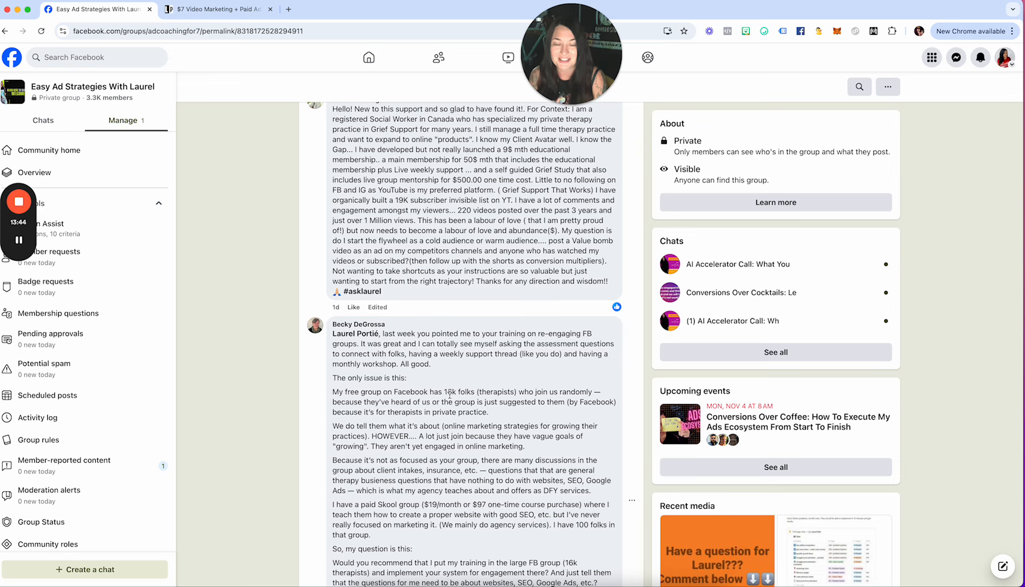
{"action": "scroll", "scroll_direction": "down", "scroll_amount": 3}
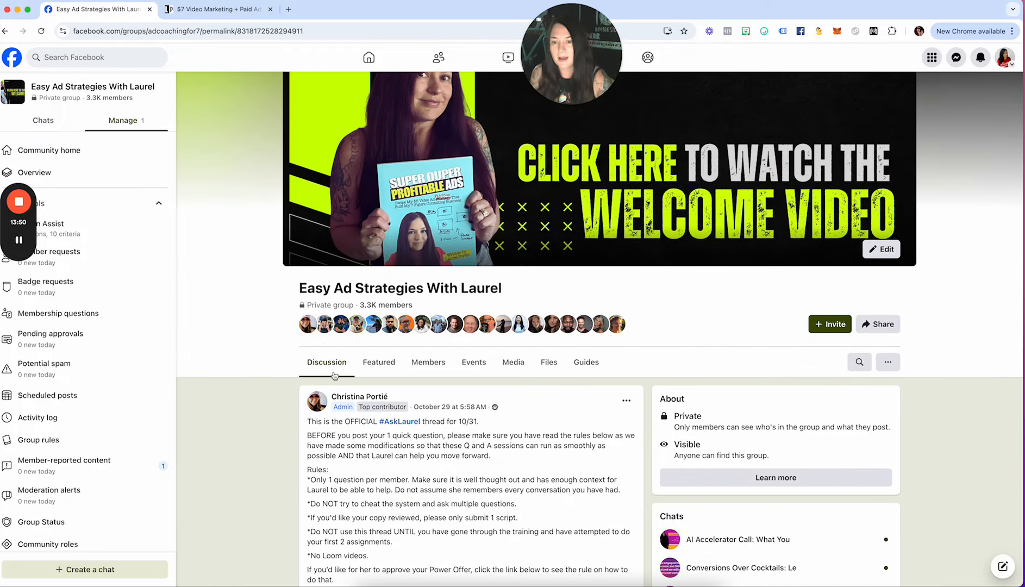
- Show the Featured posts and scroll to the Conversions Over Coffee event post with its comments
{"action": "left_click", "coordinate": [378, 362]}
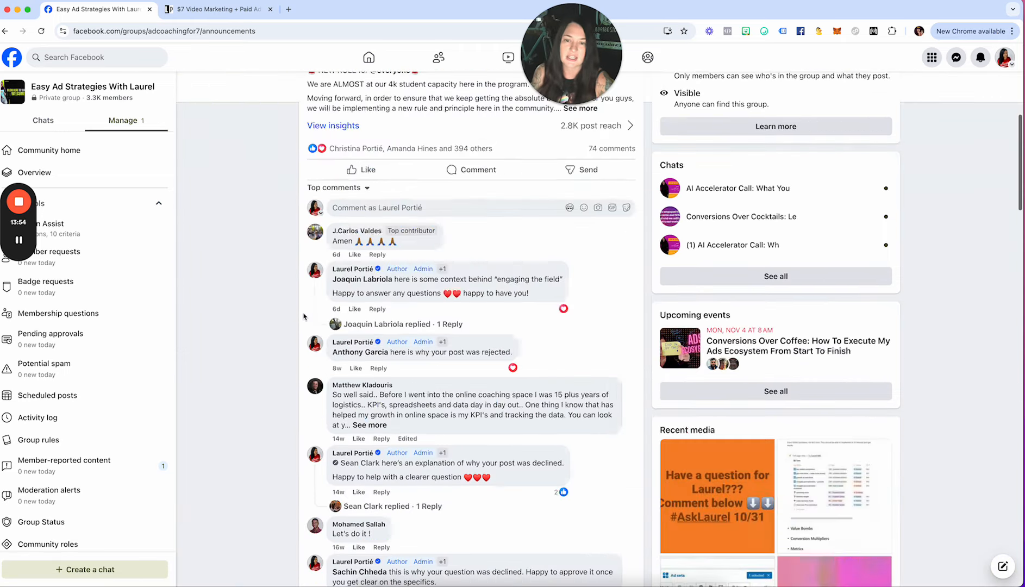
{"action": "scroll", "scroll_direction": "down", "scroll_amount": 3}
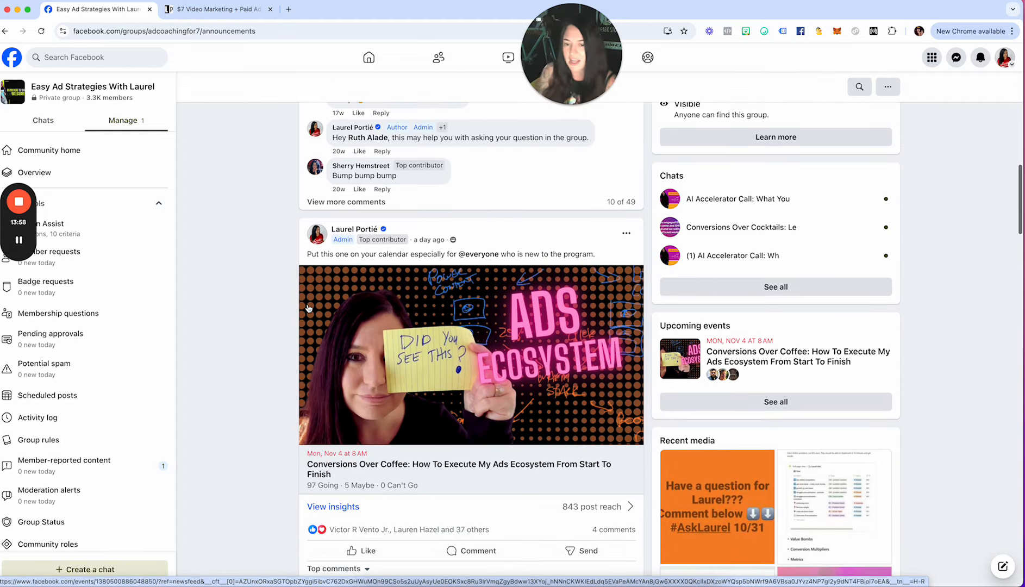
{"action": "scroll", "scroll_direction": "down", "scroll_amount": 3}
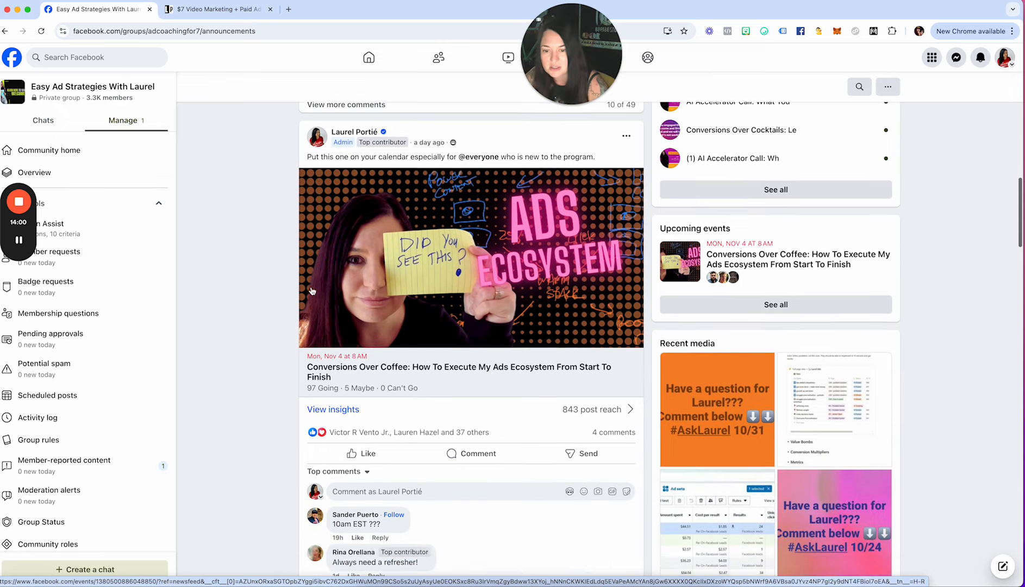
{"action": "scroll", "scroll_direction": "down", "scroll_amount": 3}
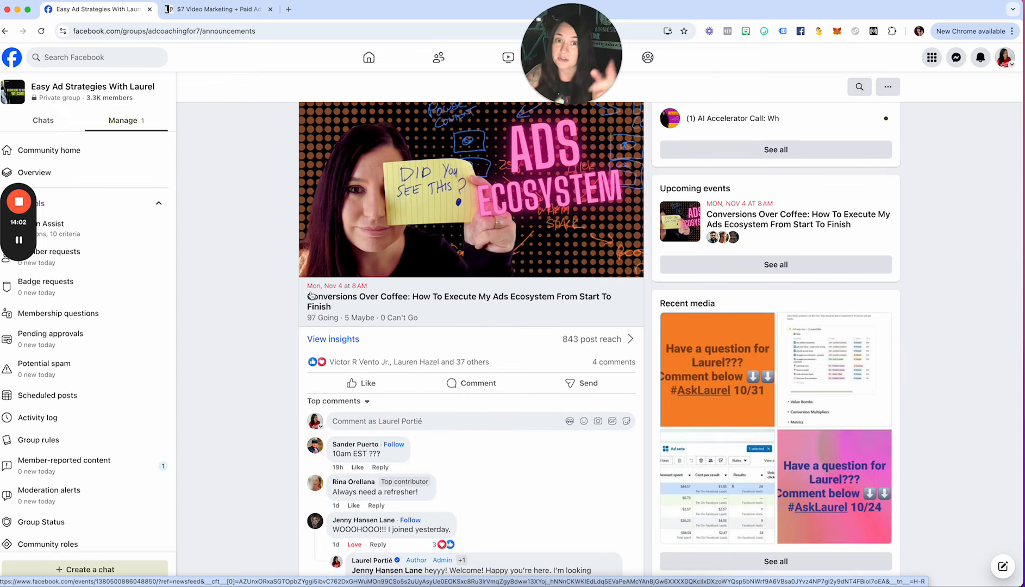